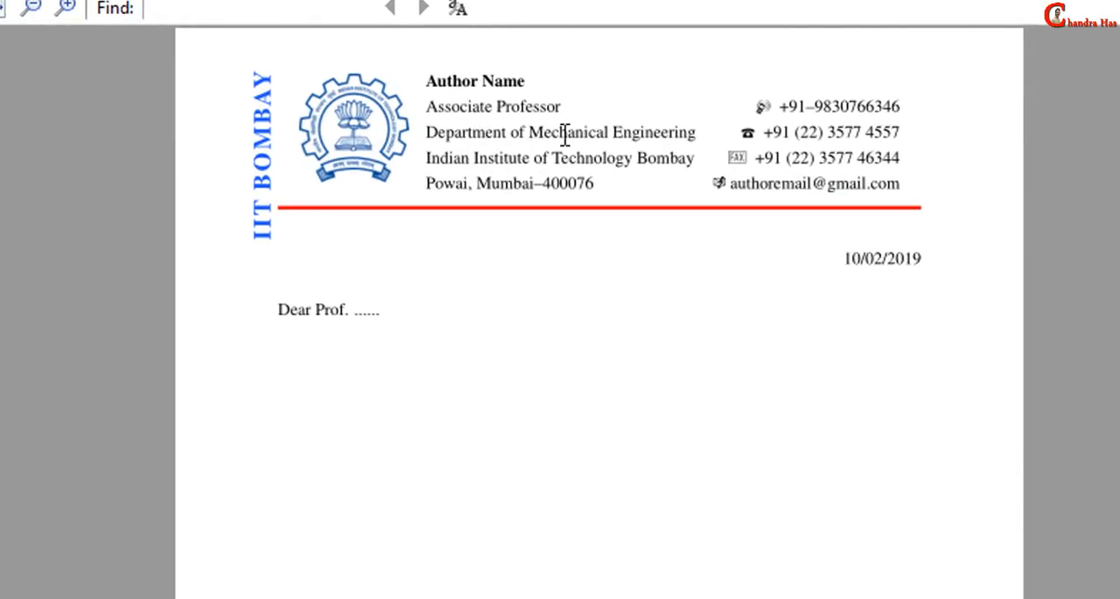
{"action": "mouse_move", "coordinate": [753, 159]}
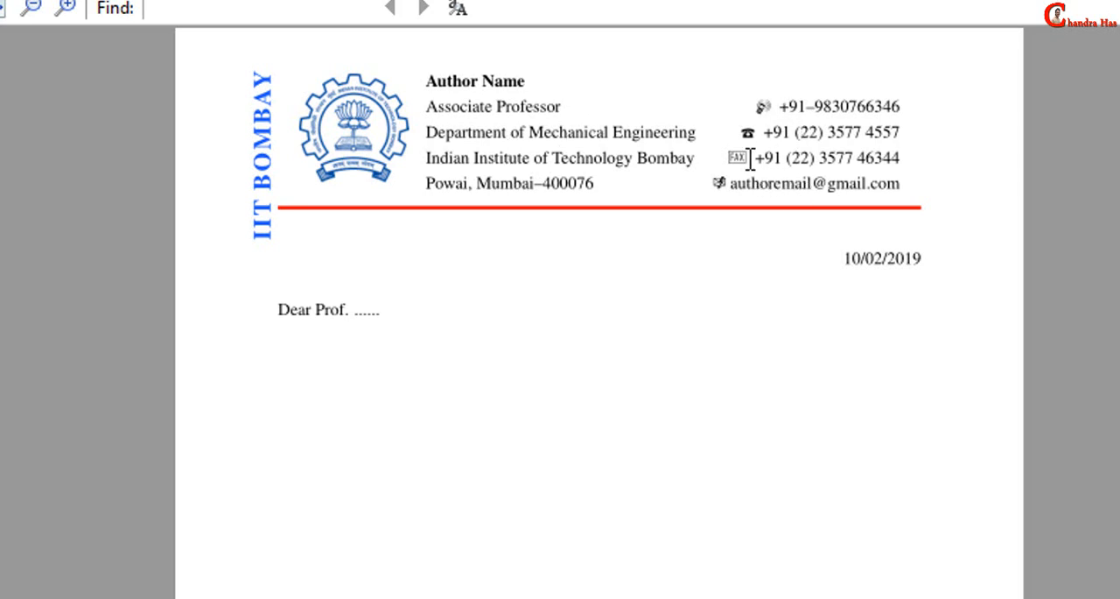
- Close the finished letterhead PDF preview to return to the desktop
{"action": "left_click", "coordinate": [66, 7]}
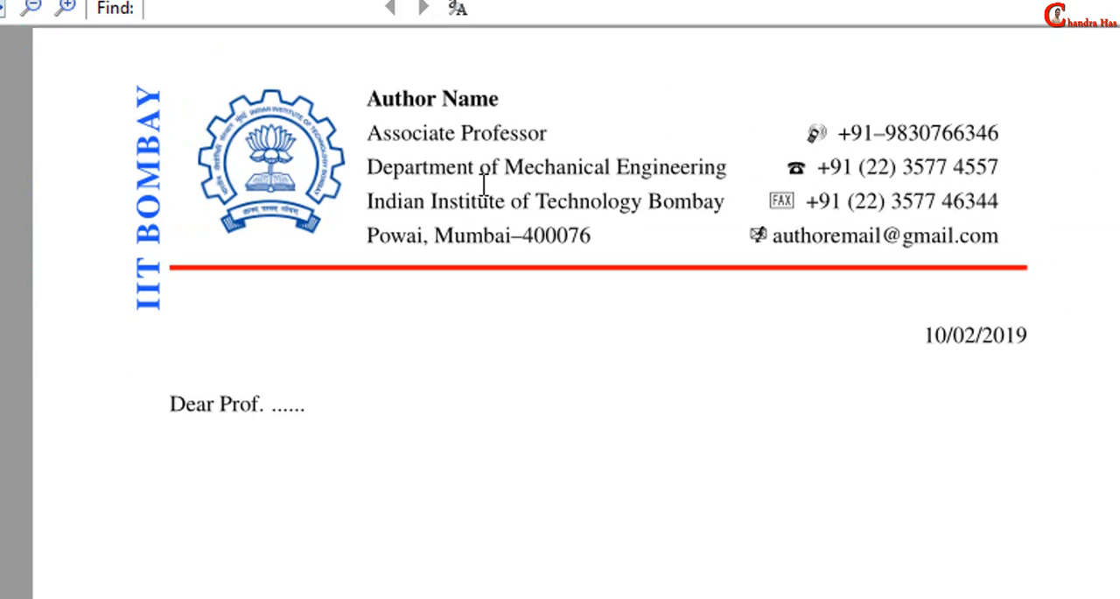
{"action": "left_click", "coordinate": [31, 9]}
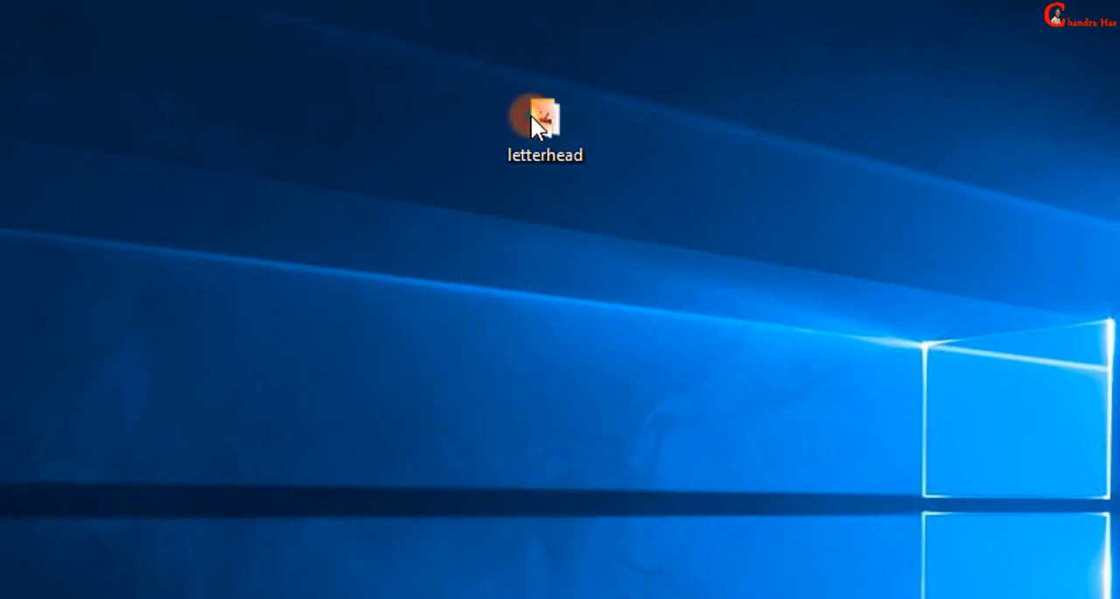
- Open the letterhead folder and open letterhead.tex for editing in TeXstudio
{"action": "double_click", "coordinate": [546, 114]}
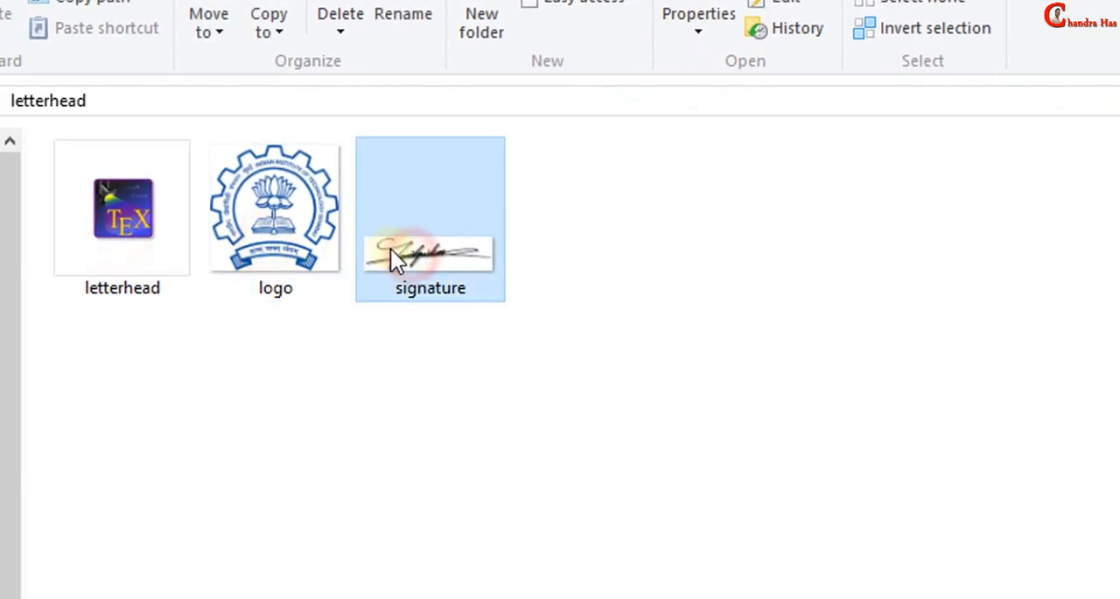
{"action": "left_click", "coordinate": [123, 224]}
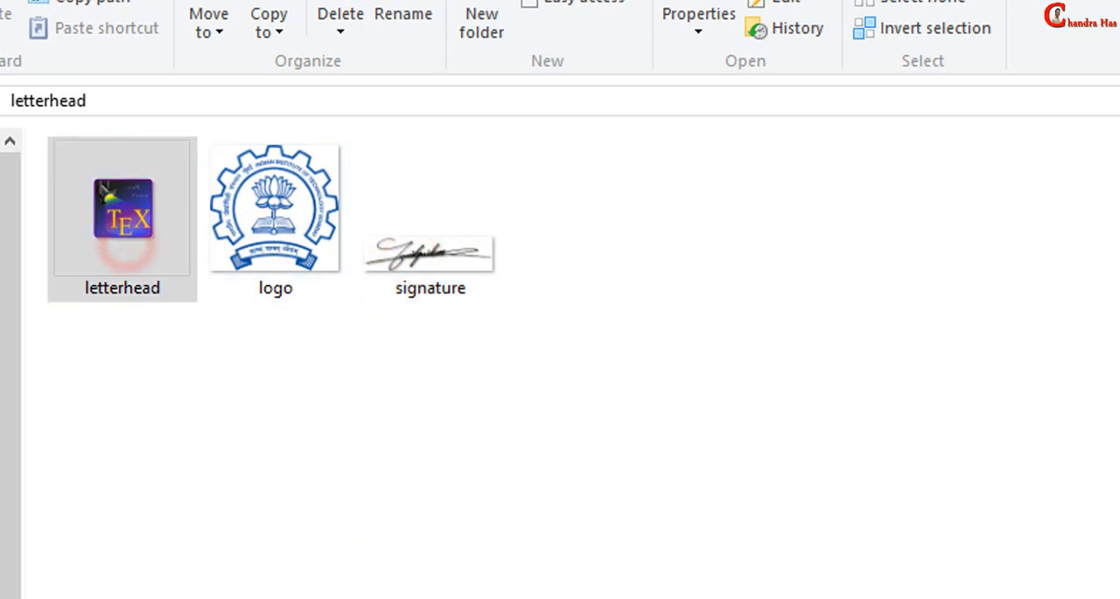
{"action": "double_click", "coordinate": [122, 210]}
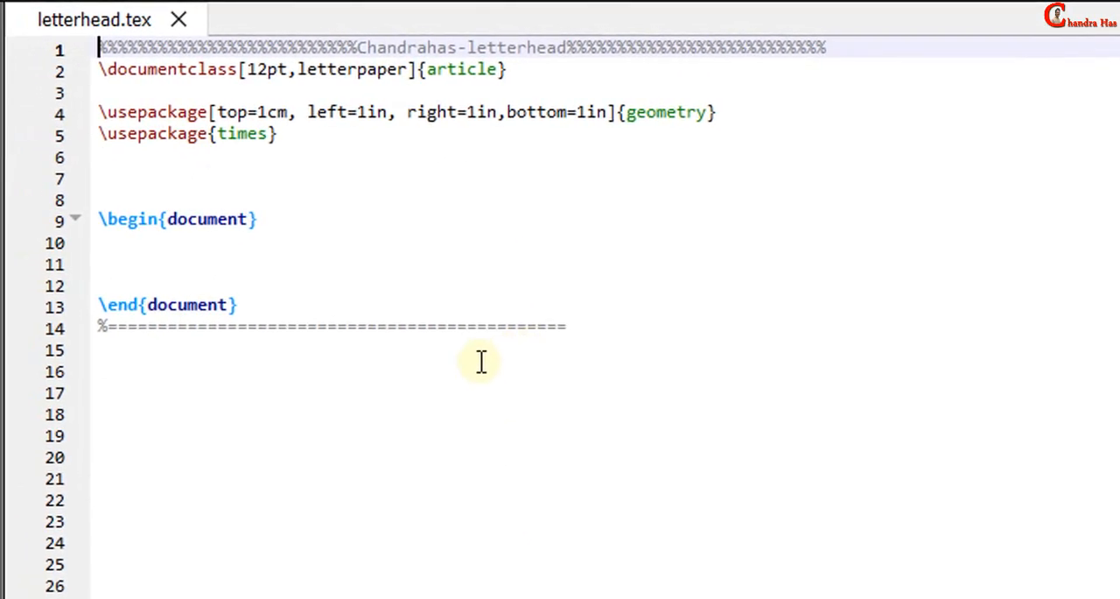
{"action": "double_click", "coordinate": [463, 70]}
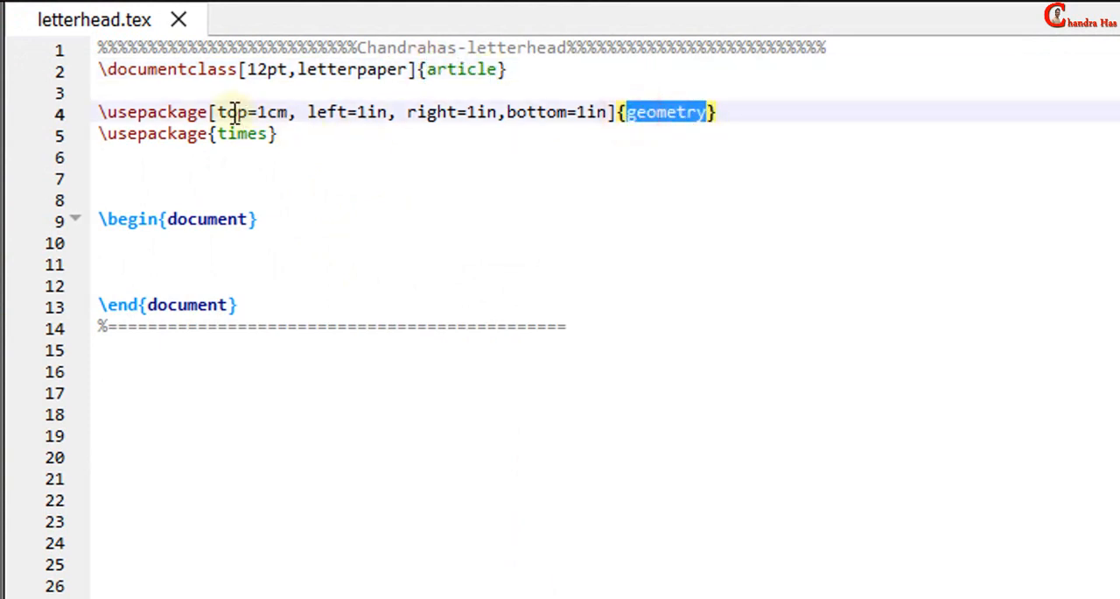
{"action": "double_click", "coordinate": [447, 112]}
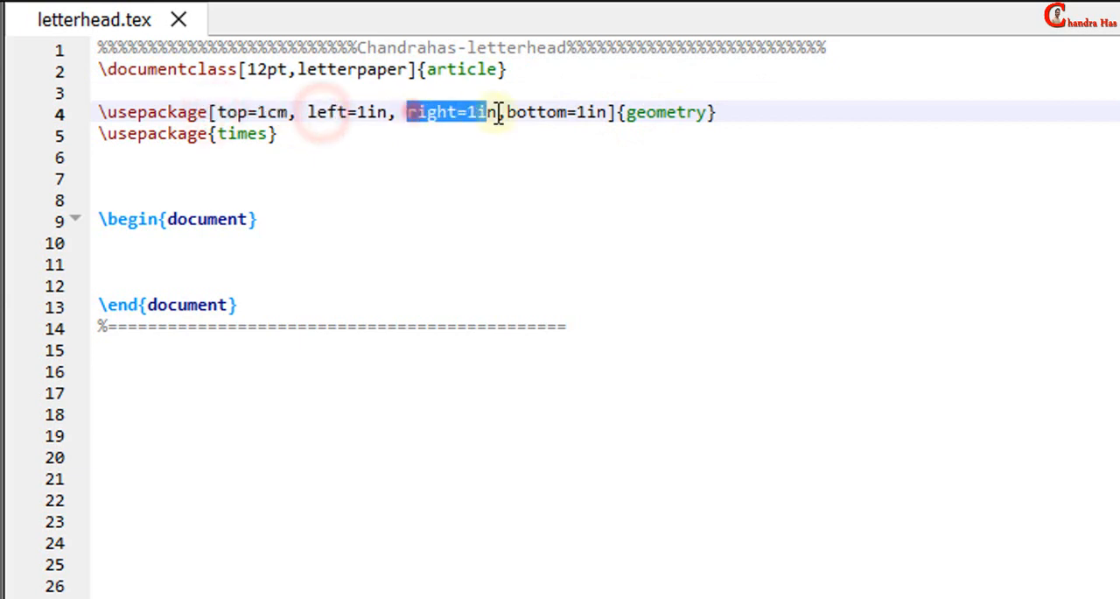
{"action": "double_click", "coordinate": [243, 133]}
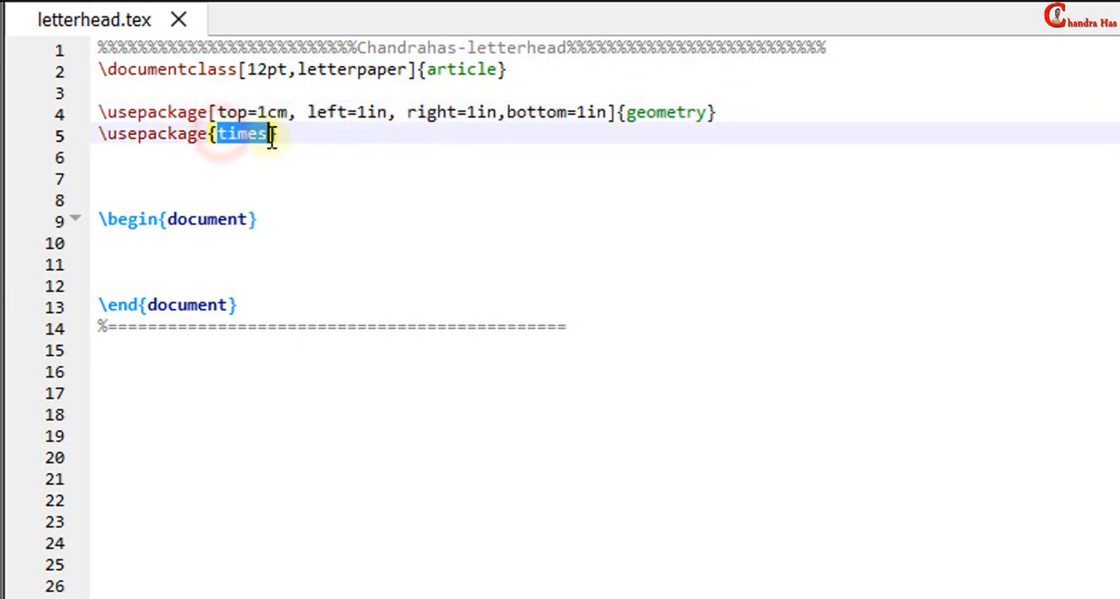
{"action": "left_click", "coordinate": [276, 261]}
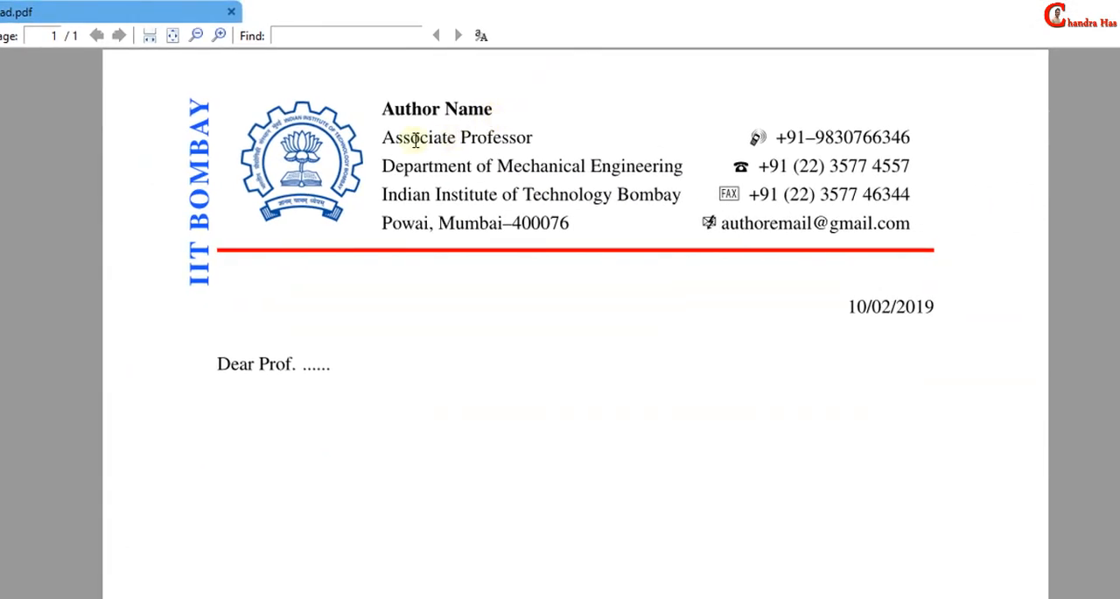
{"action": "mouse_move", "coordinate": [374, 256]}
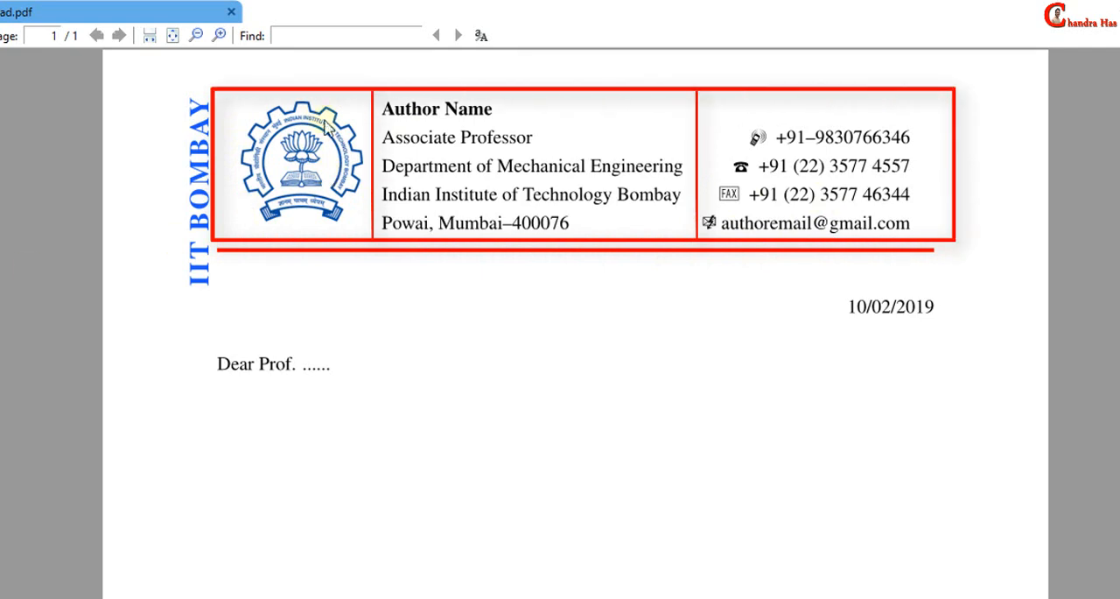
{"action": "mouse_move", "coordinate": [474, 210]}
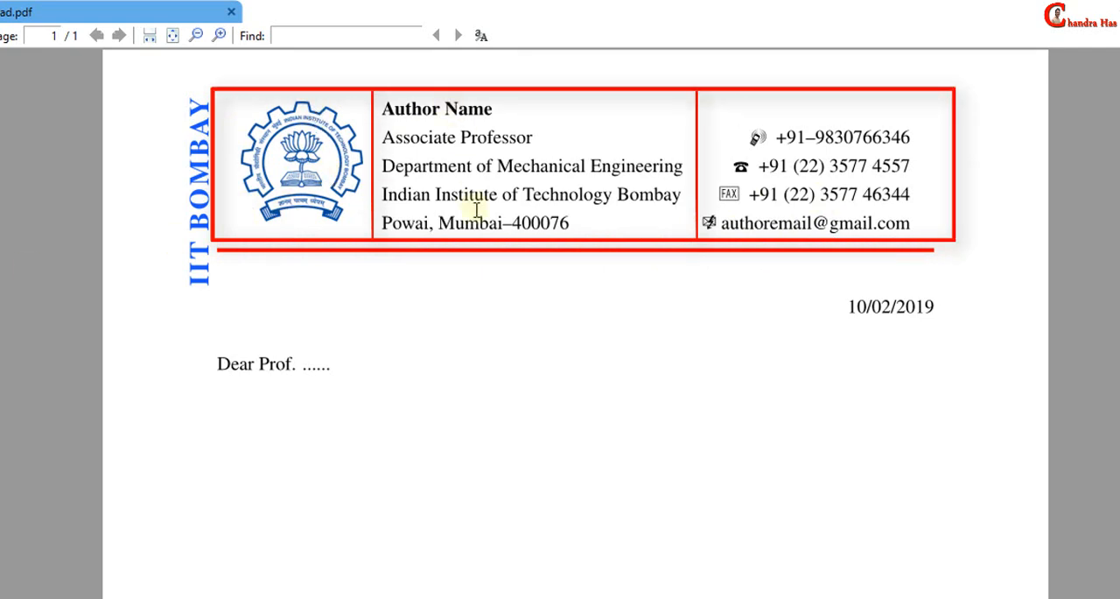
{"action": "mouse_move", "coordinate": [813, 136]}
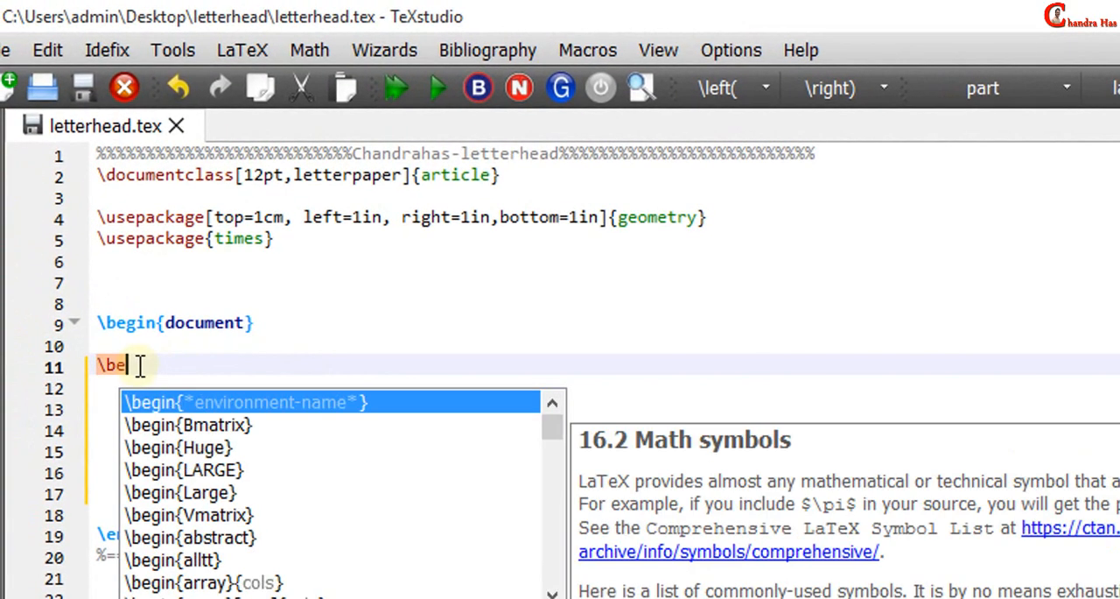
- Insert a tabular environment with column specification llr into the document body
{"action": "type", "text": "gin{tab"}
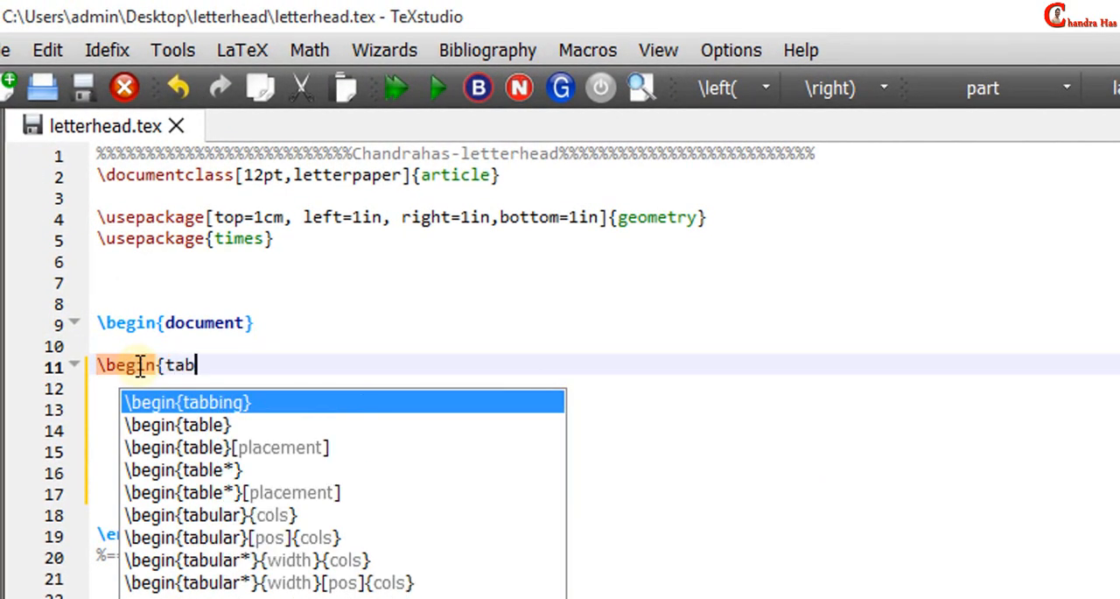
{"action": "left_click", "coordinate": [201, 522]}
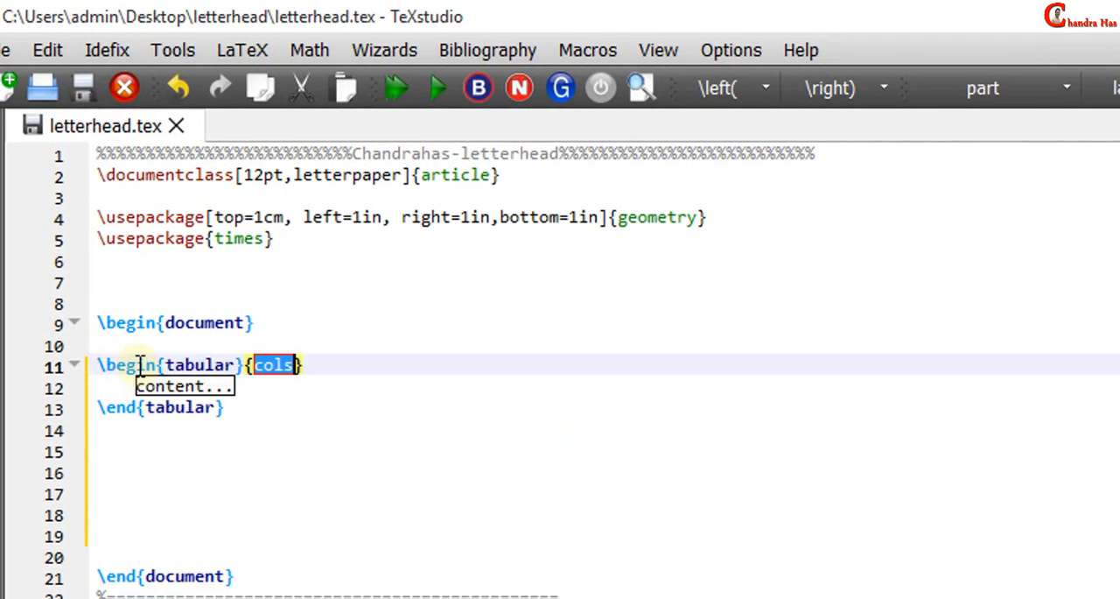
{"action": "type", "text": "llr"}
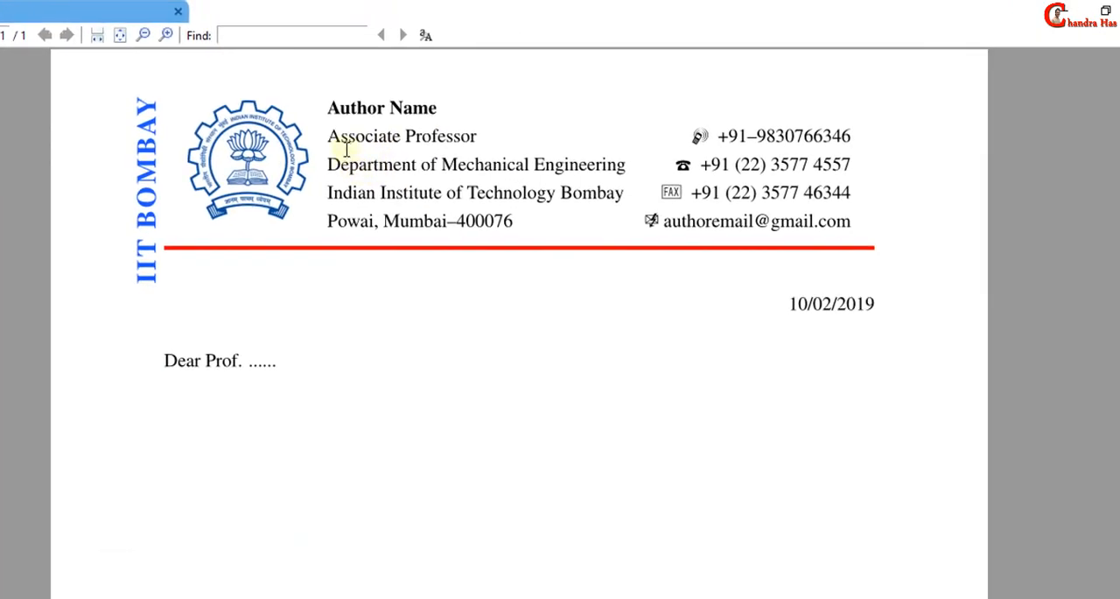
{"action": "double_click", "coordinate": [378, 108]}
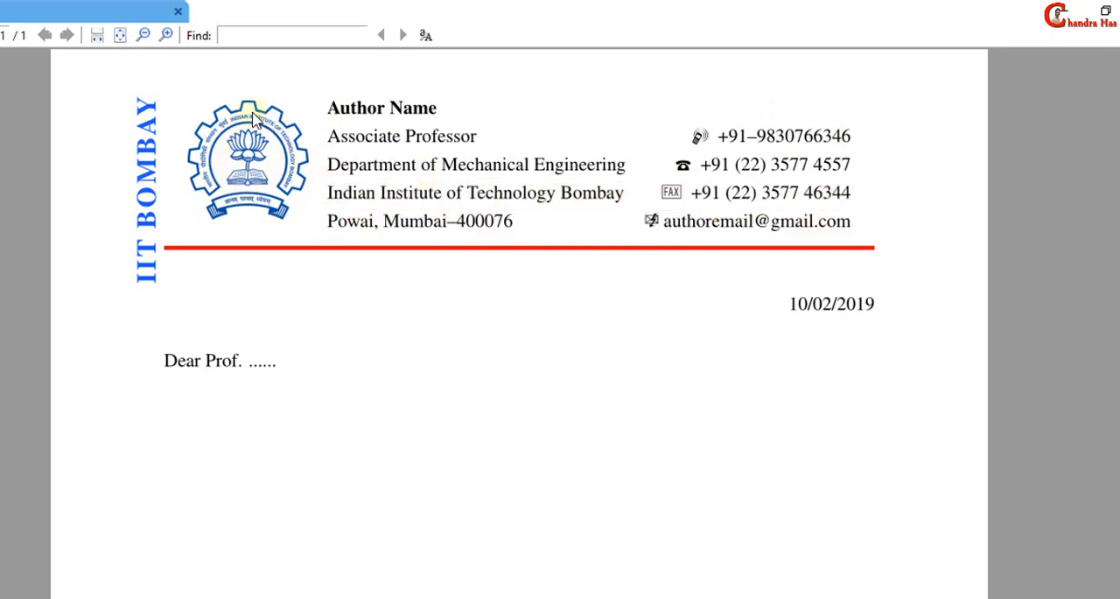
{"action": "mouse_move", "coordinate": [249, 213]}
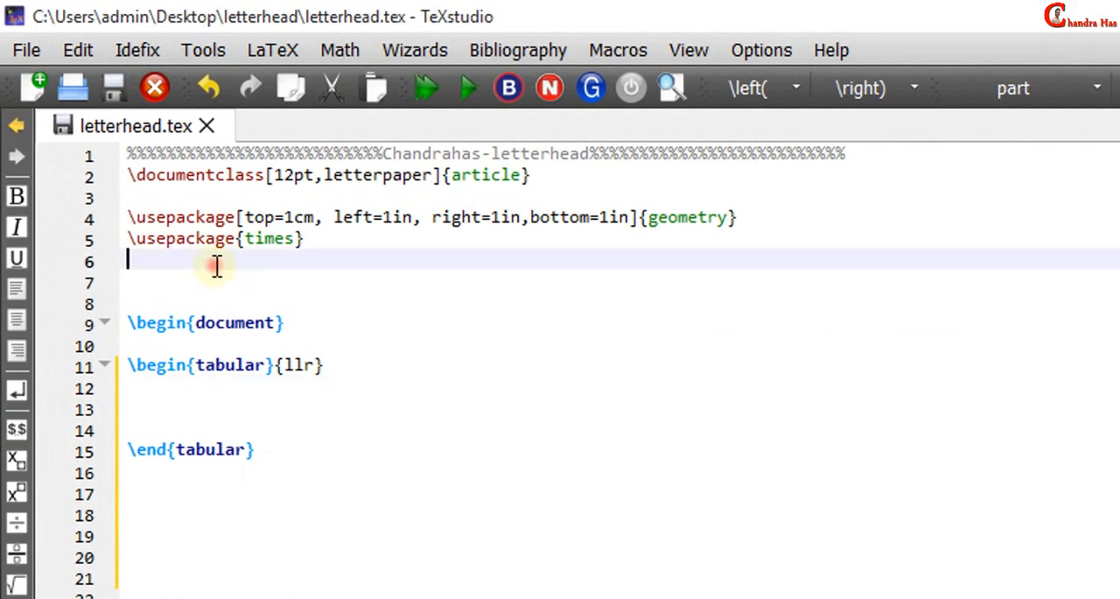
- Load the multirow package and start the first cell as an empty \multirow{5}{*}{}
{"action": "type", "text": "\\usepackage{multirow"}
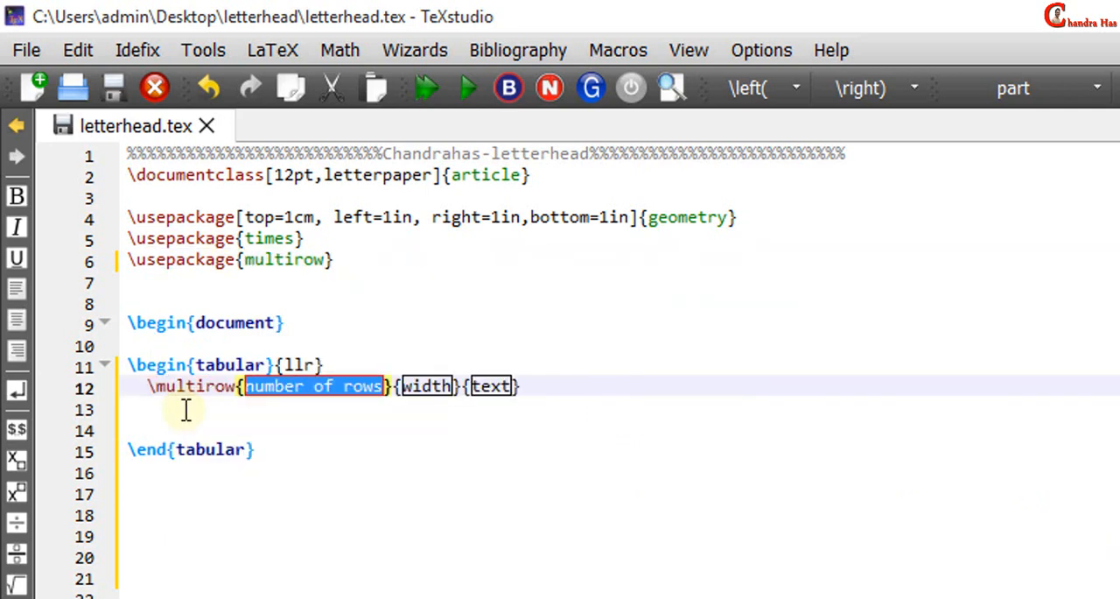
{"action": "type", "text": "5"}
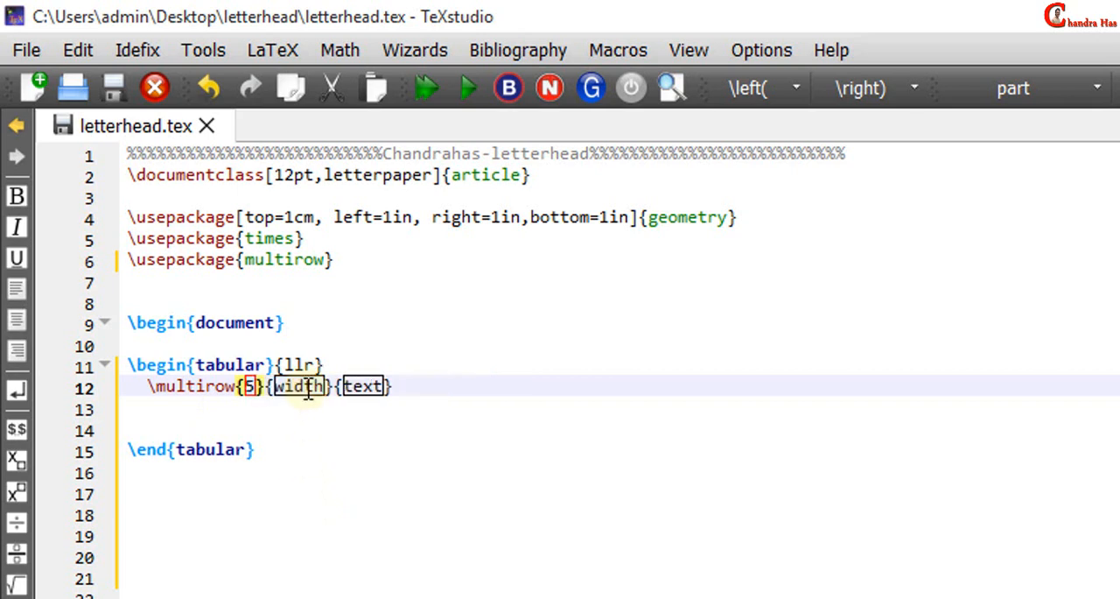
{"action": "type", "text": "*"}
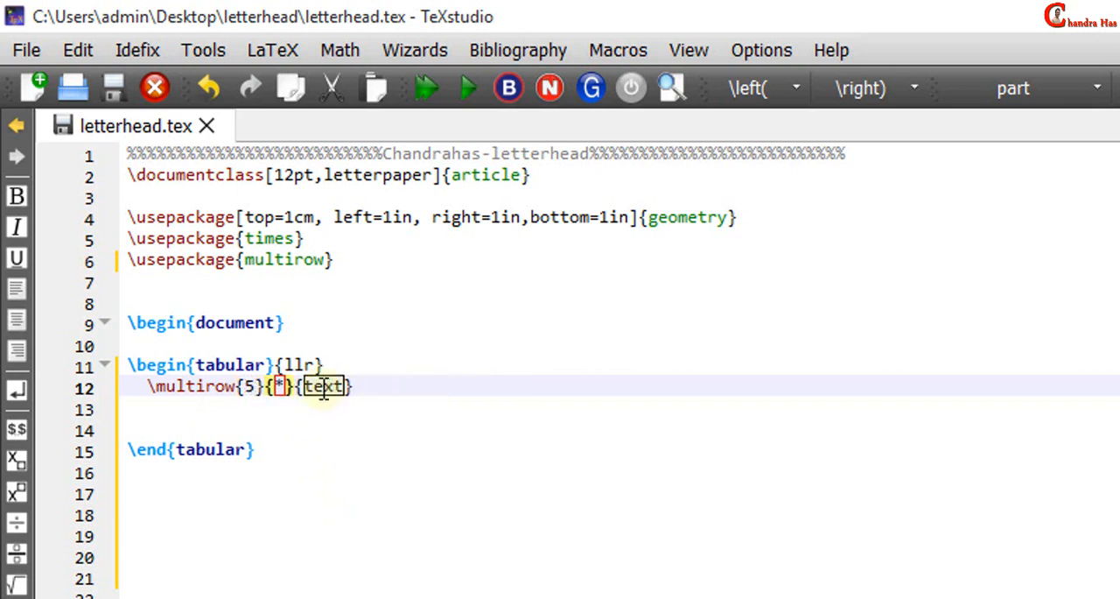
{"action": "double_click", "coordinate": [324, 386]}
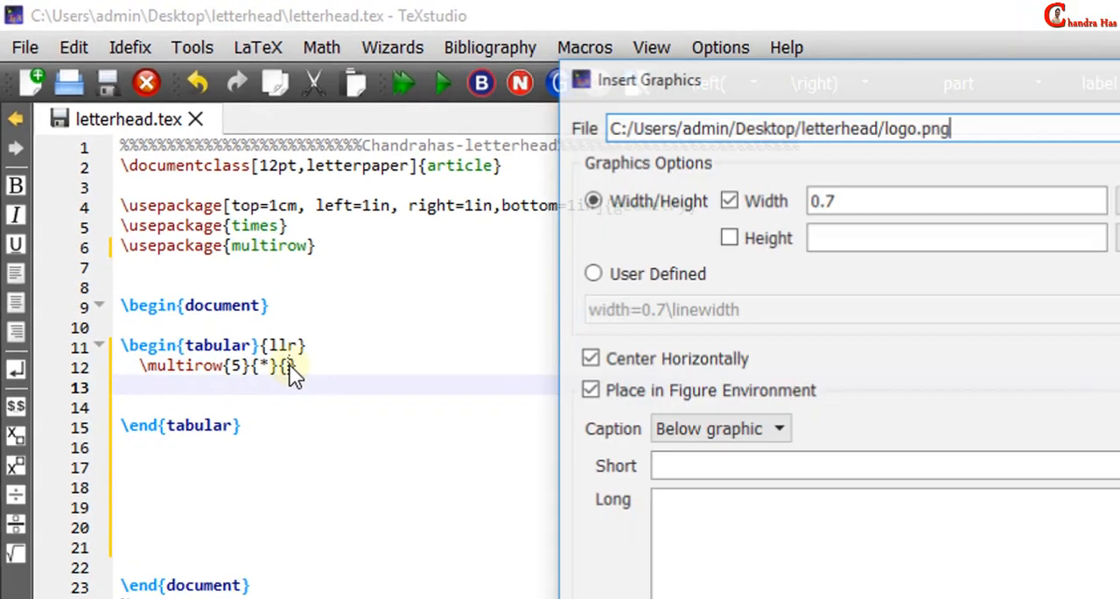
- Insert logo.png via Insert Graphics without a centred figure environment
{"action": "left_click", "coordinate": [386, 235]}
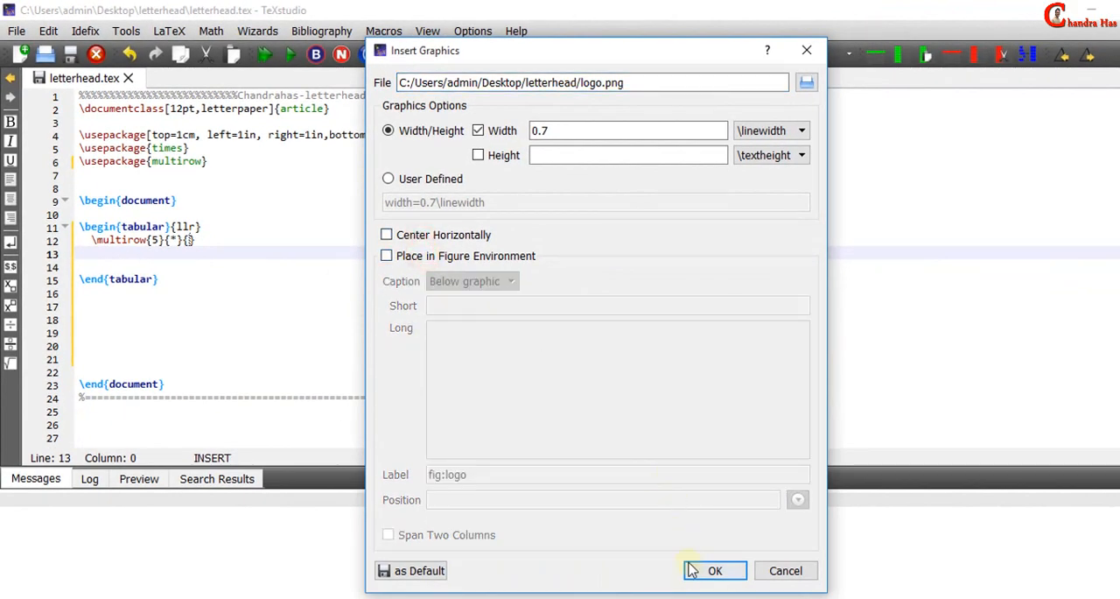
{"action": "left_click", "coordinate": [719, 570]}
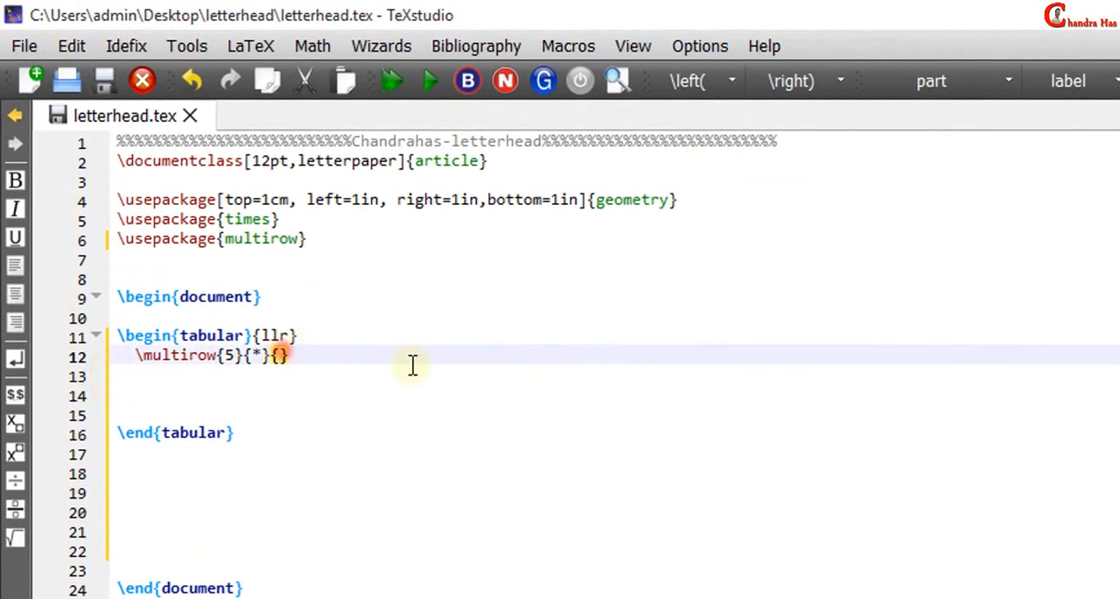
- Place the logo at 0.17\linewidth in the multirow cell and add bold Author Name and Associate Professor
{"action": "type", "text": "\\includegraphics[width=0.17\\linewidth]{logo}"}
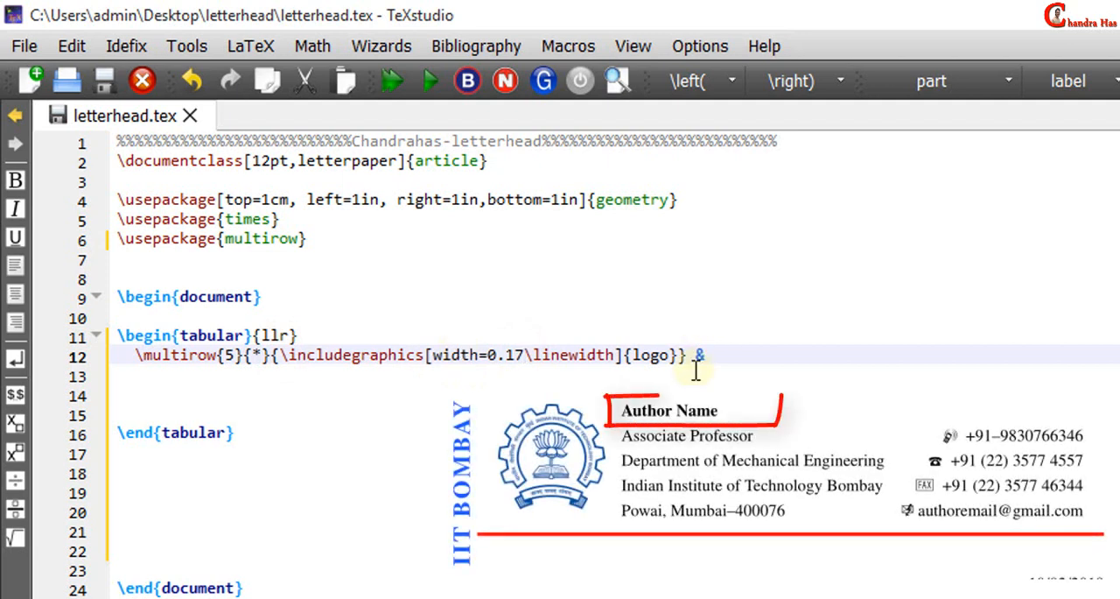
{"action": "type", "text": "\\textbf{A"}
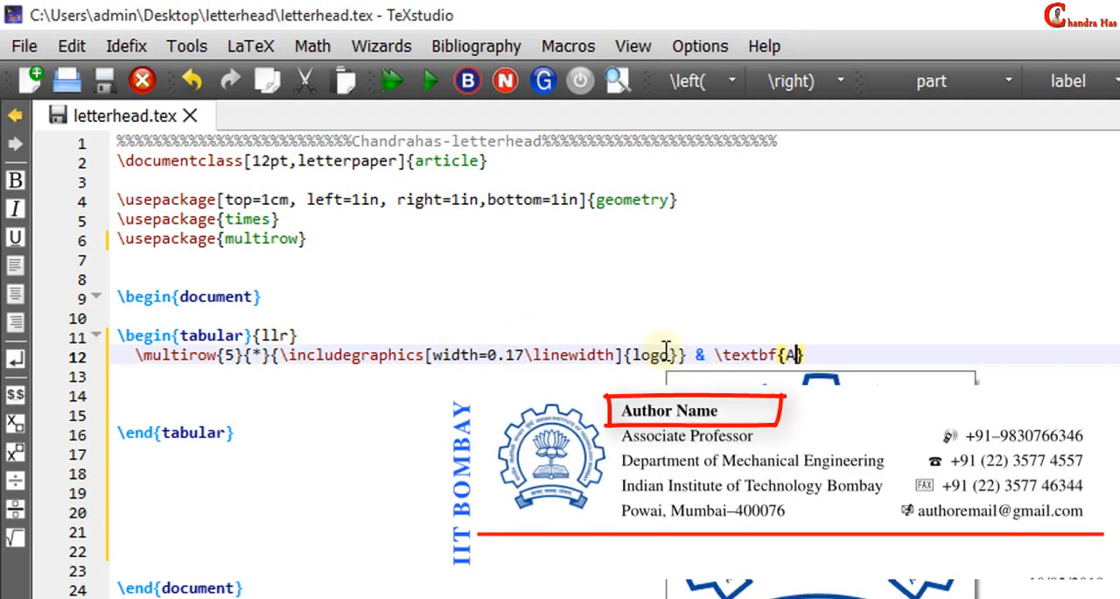
{"action": "type", "text": "uthor Name"}
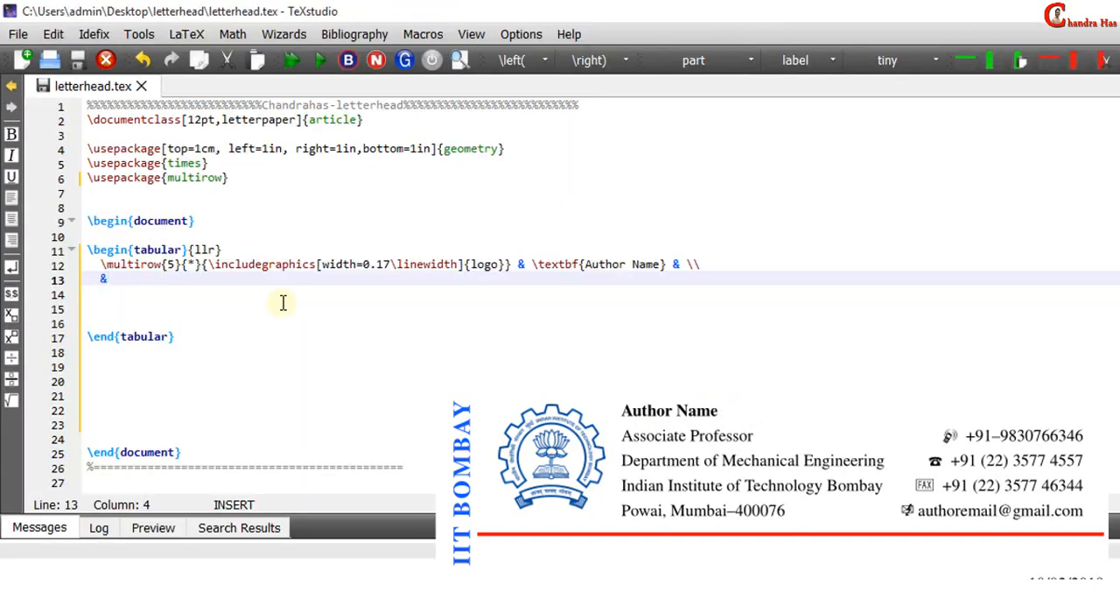
{"action": "type", "text": "Associate Professor &"}
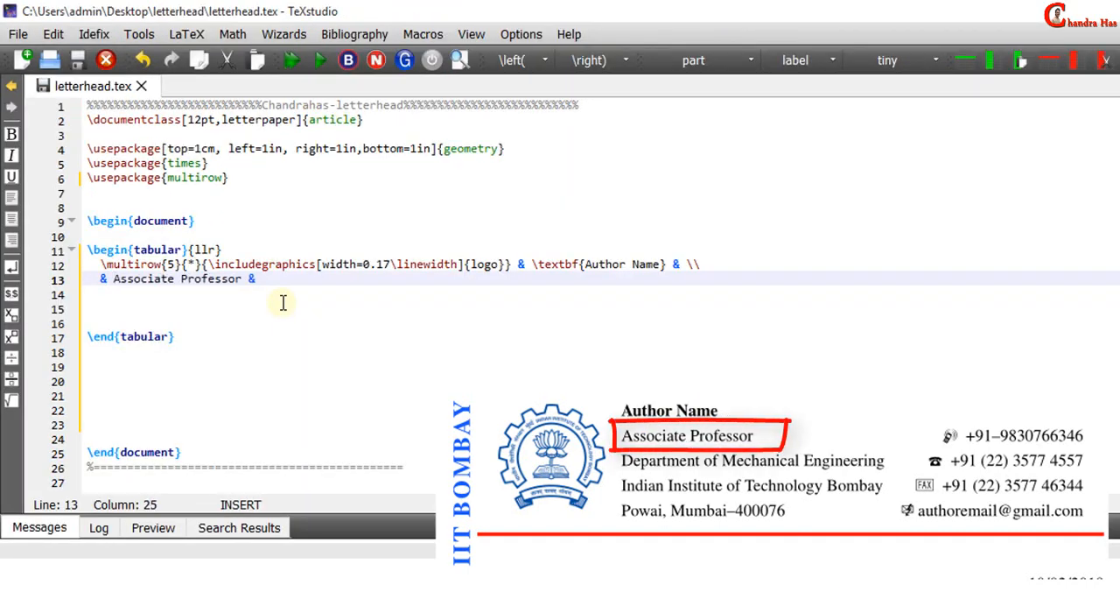
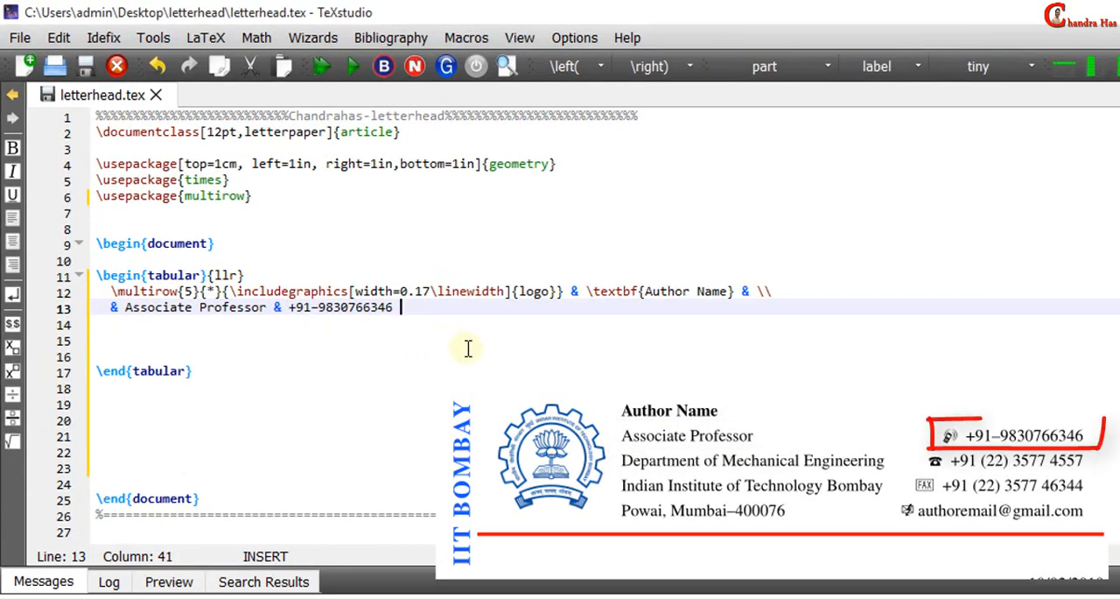
{"action": "type", "text": "\\\\"}
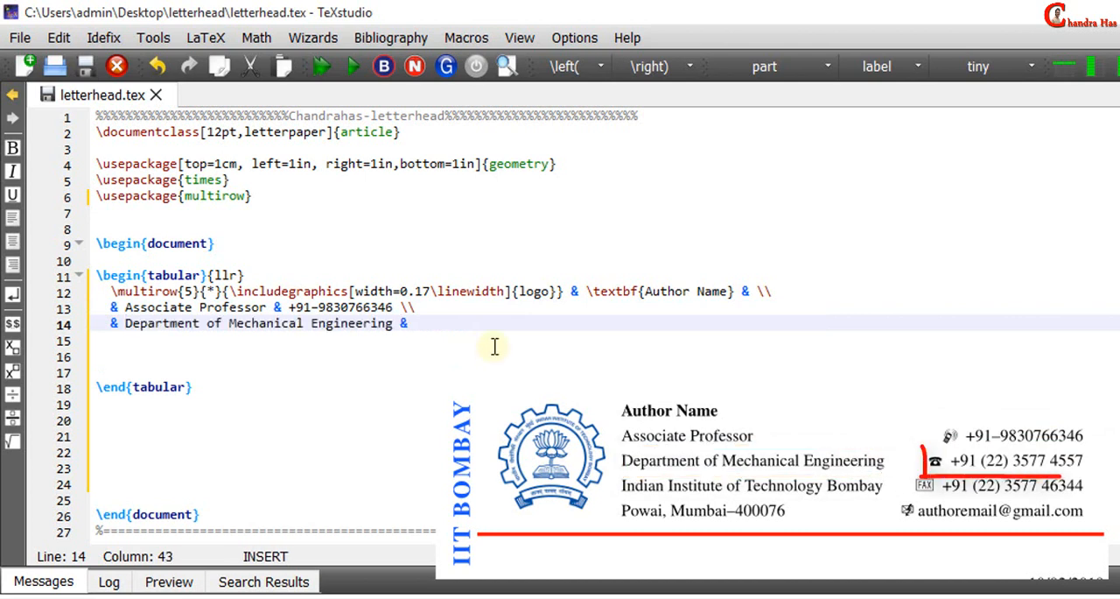
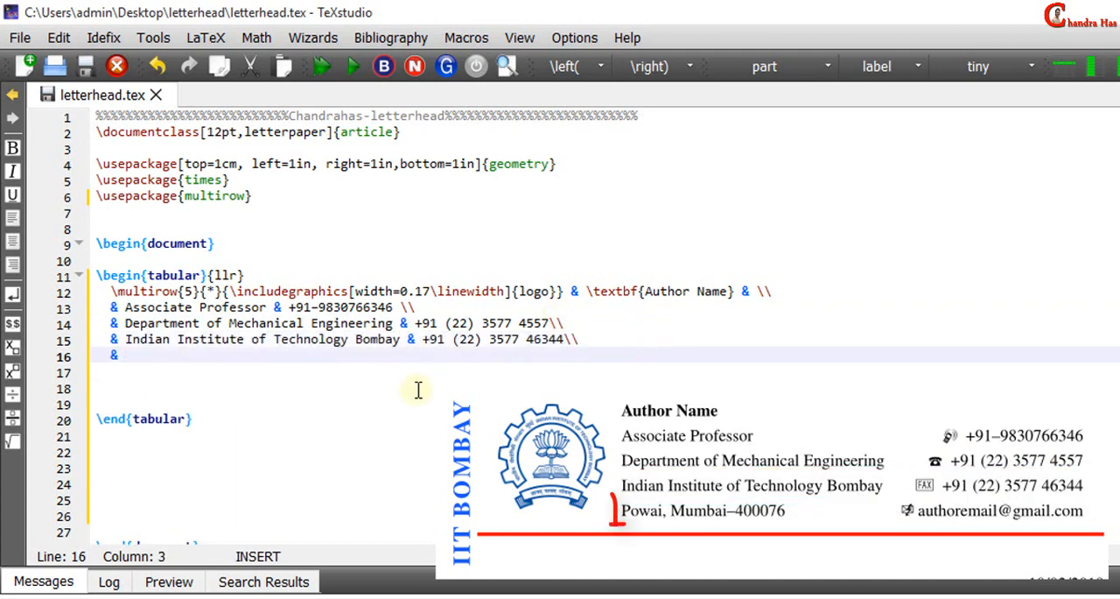
{"action": "type", "text": "Powai, Mumbai-400076 &"}
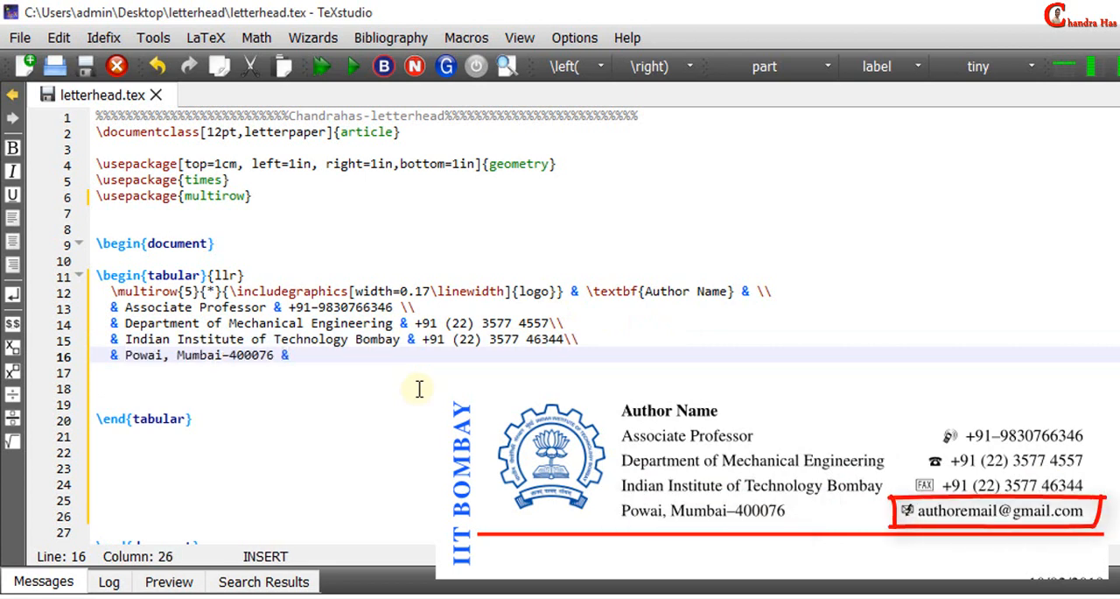
{"action": "type", "text": "k authoremail@gmail.com\\\\"}
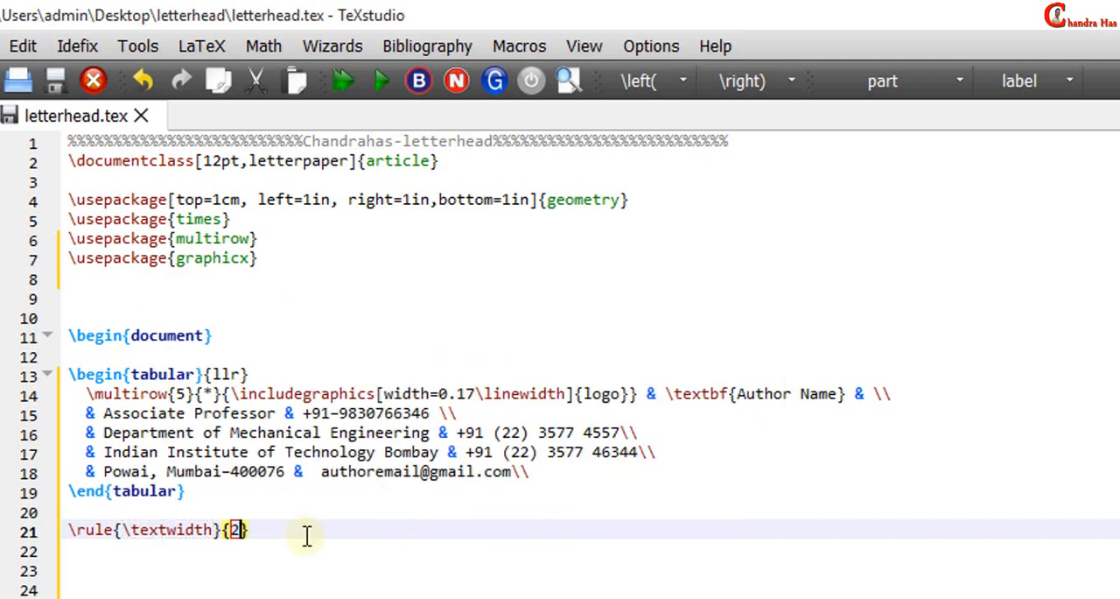
- Set the rule to 2.5pt across the text width and load setspace with onehalfspacing
{"action": "type", "text": ".5pt"}
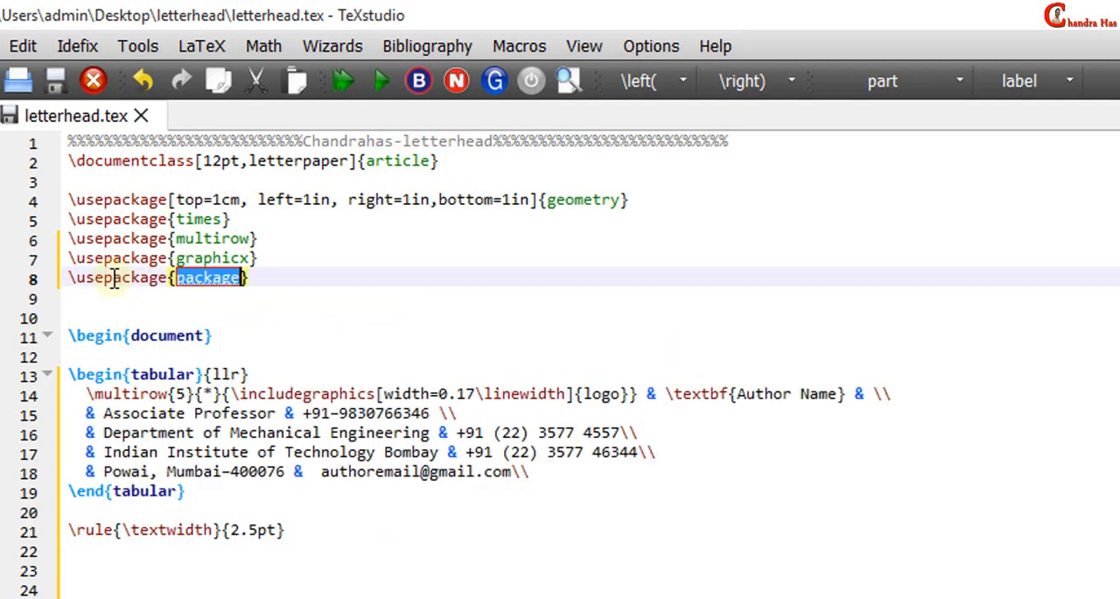
{"action": "type", "text": "setspace"}
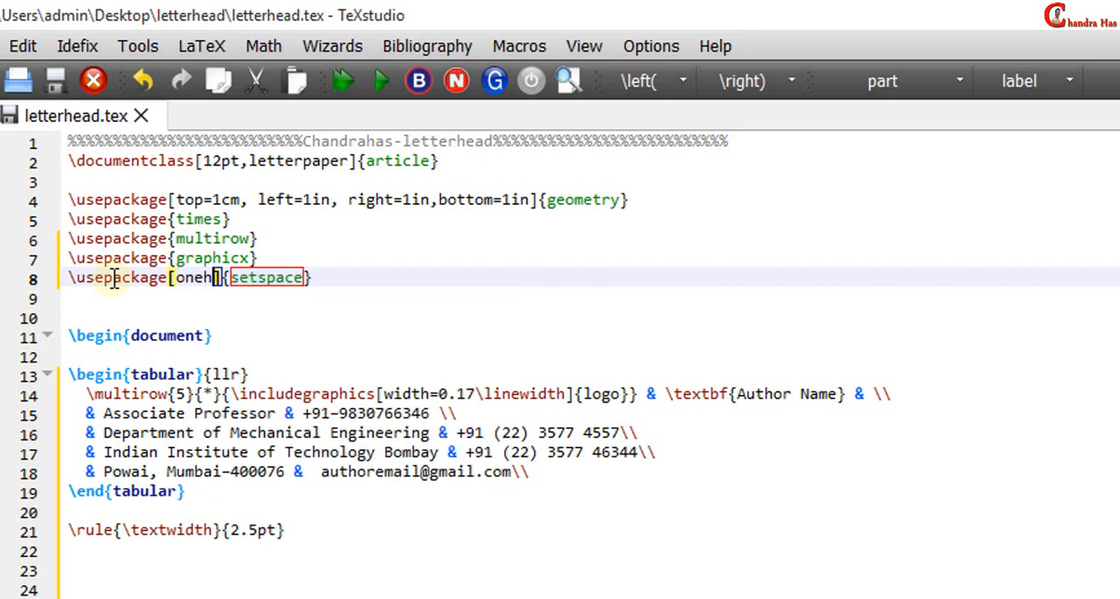
{"action": "type", "text": "alfspacing"}
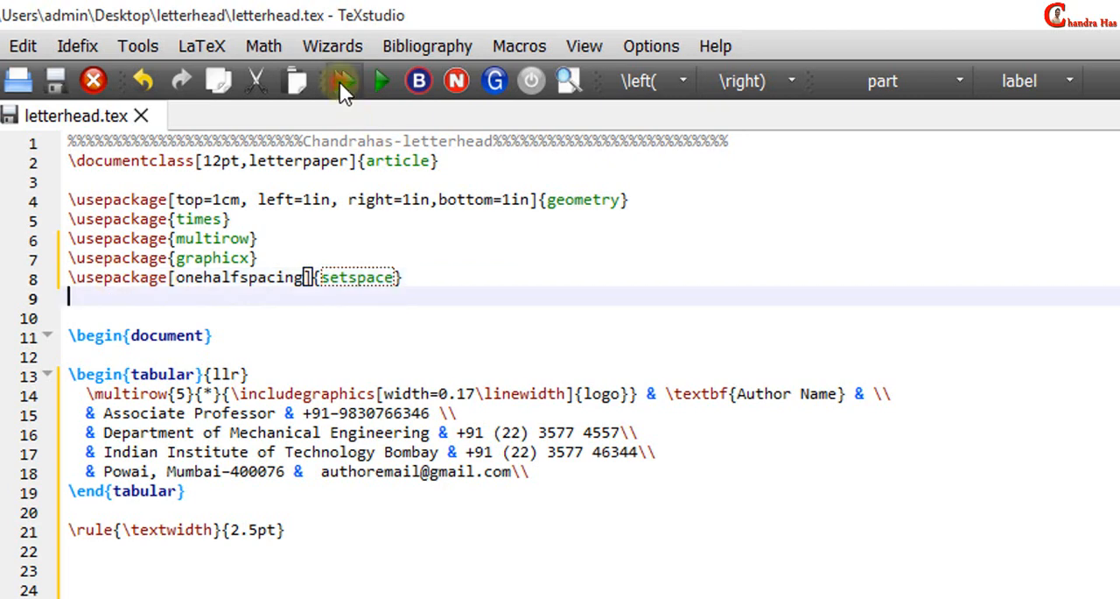
- Wrap the table and rule in a center environment, colour the rule red with xcolor, and recompile
{"action": "left_click", "coordinate": [343, 81]}
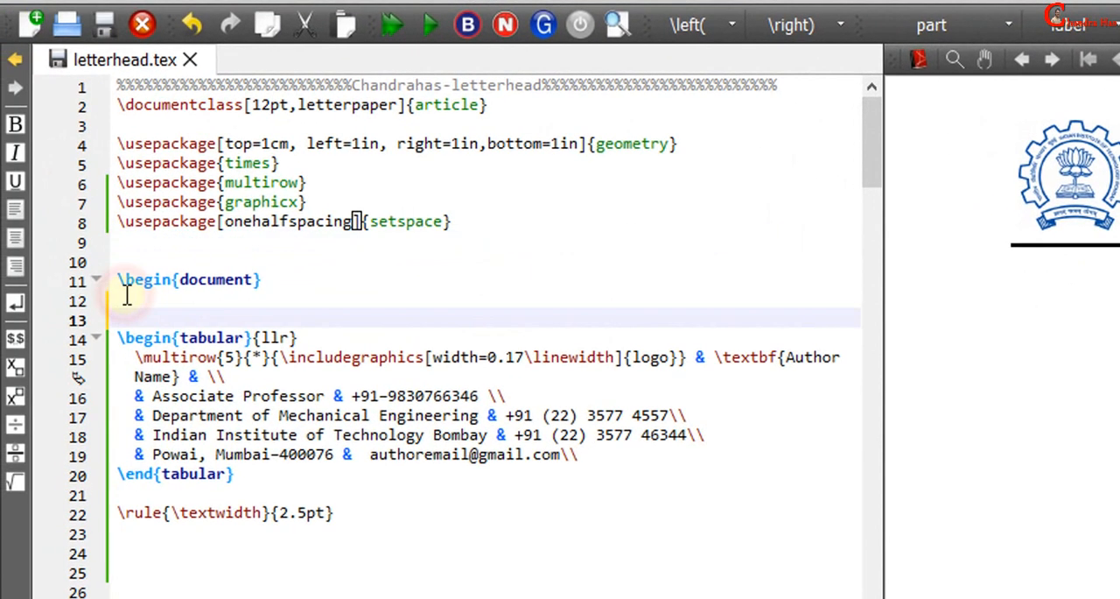
{"action": "type", "text": "\\begin{center"}
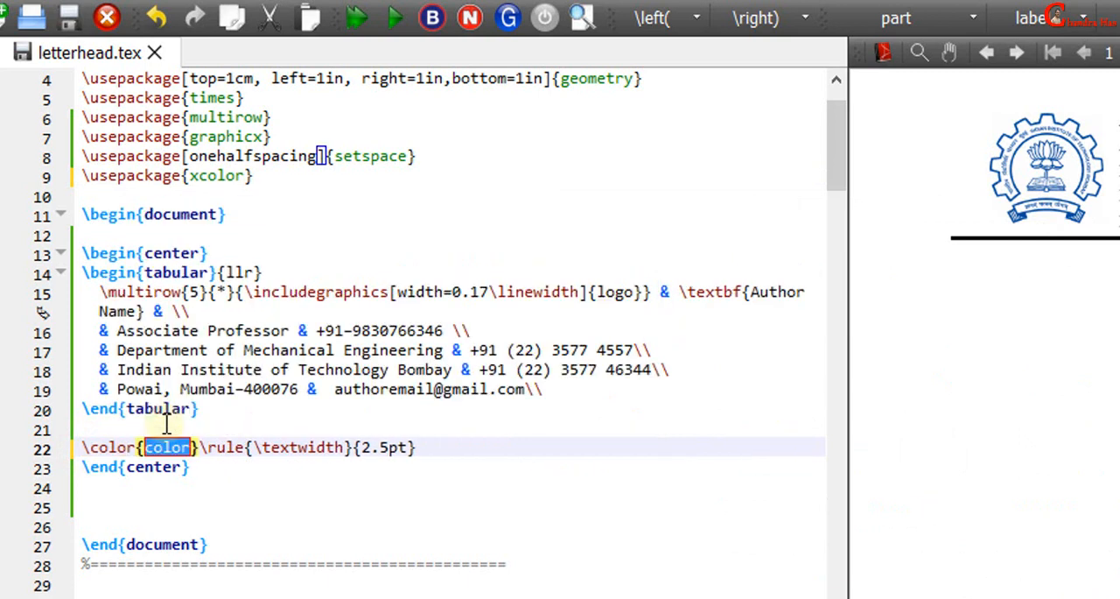
{"action": "type", "text": "red"}
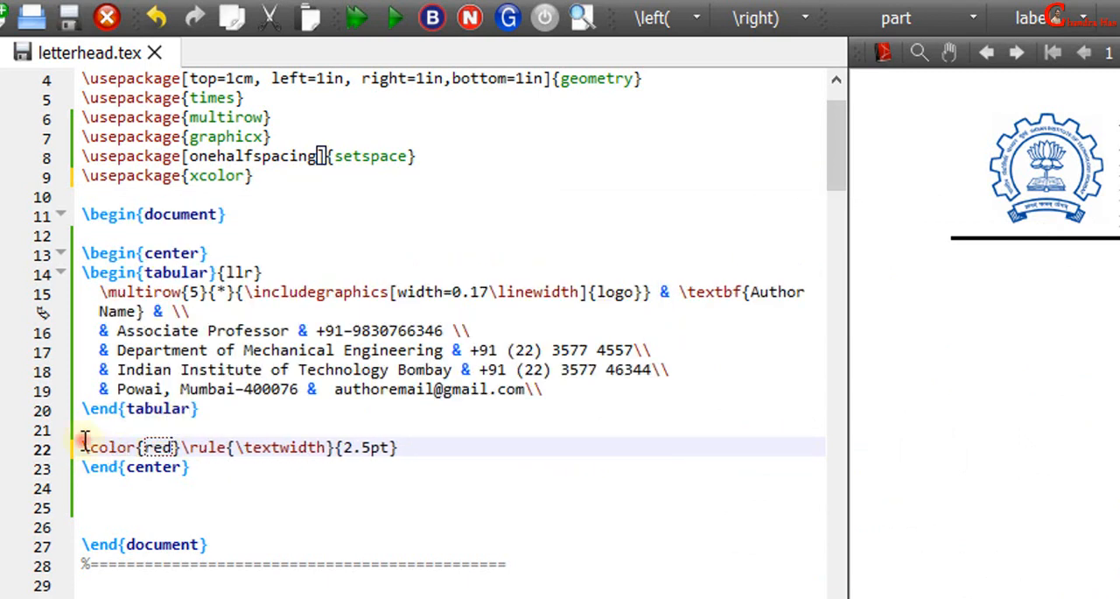
{"action": "left_click_drag", "start_coordinate": [83, 448], "coordinate": [412, 448]}
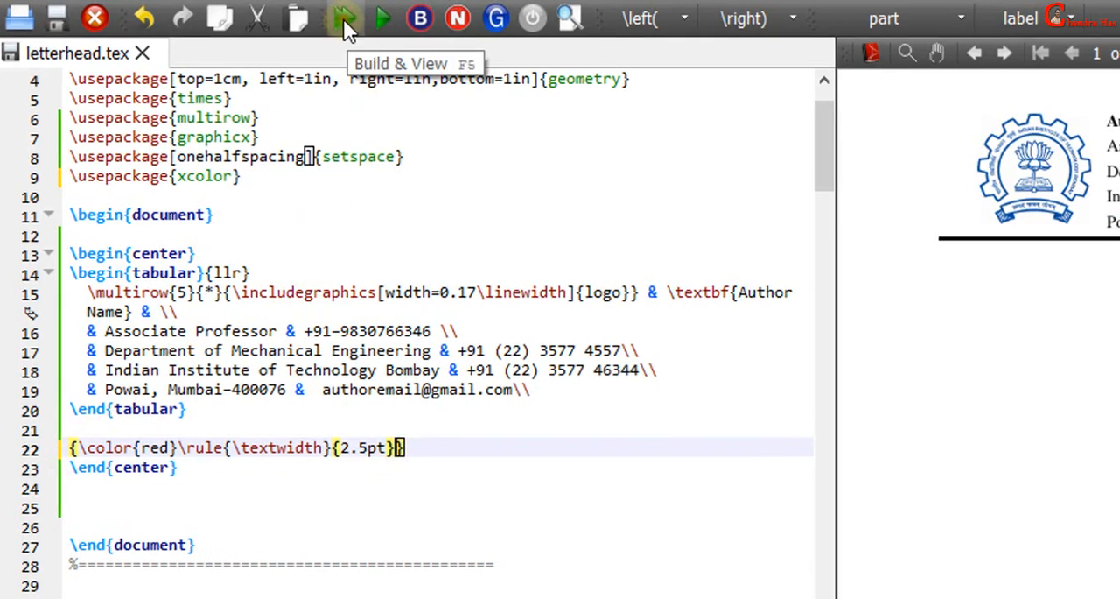
{"action": "left_click", "coordinate": [343, 18]}
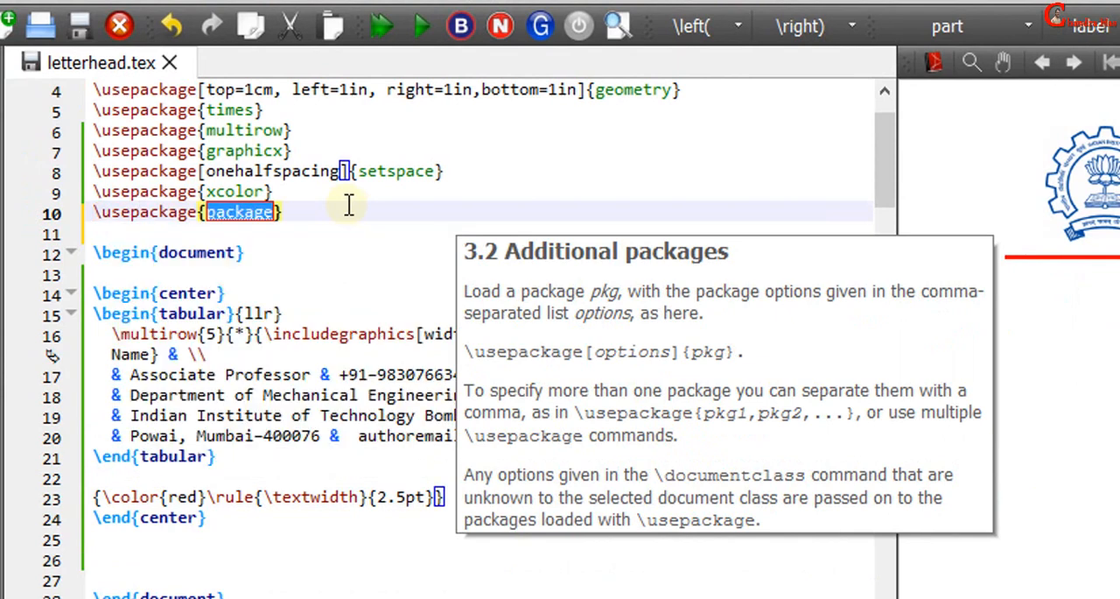
- Load marvosym and prefix the phone numbers with \Mobilefone~ and \Telefon~ symbols
{"action": "type", "text": "marvosym"}
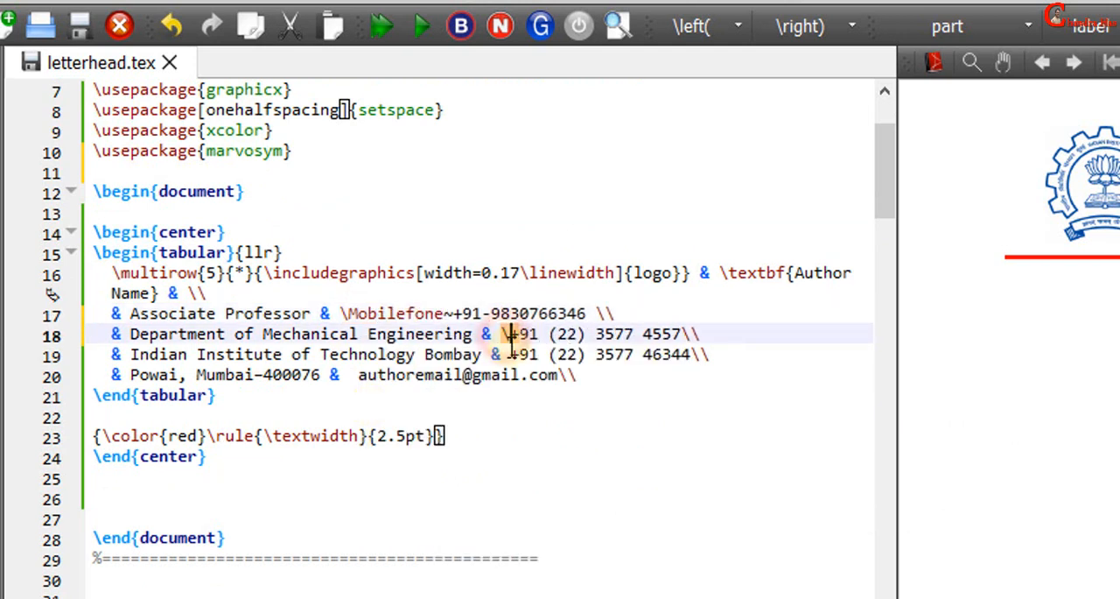
{"action": "type", "text": "\\Telefon~"}
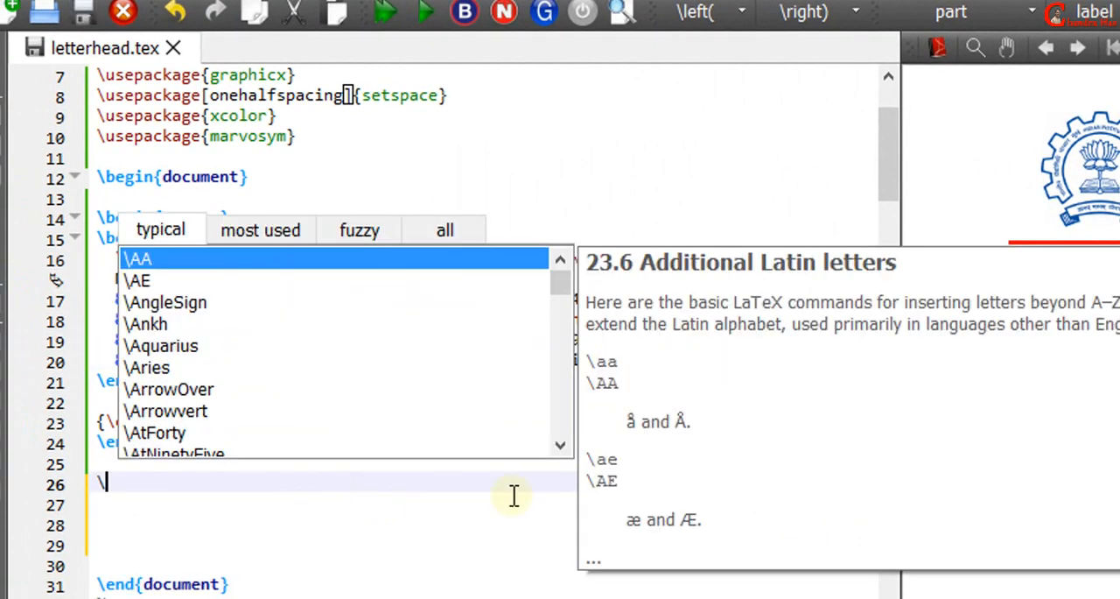
- Add a right-aligned \hfill\today date, load datetime with ddmmyyyy, and recompile the preview
{"action": "type", "text": "today"}
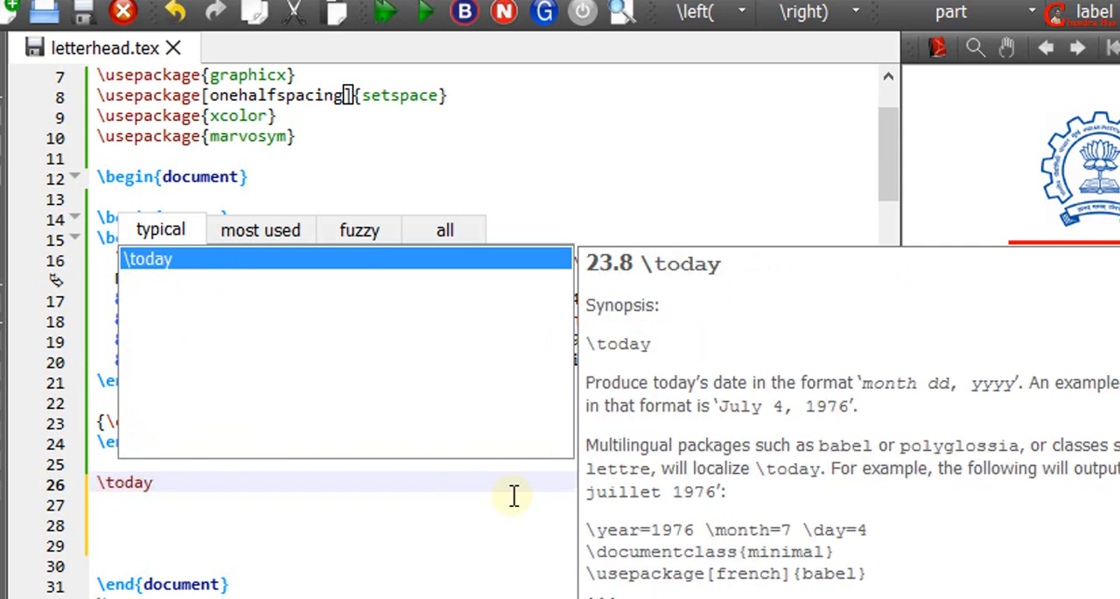
{"action": "type", "text": "\\hfill"}
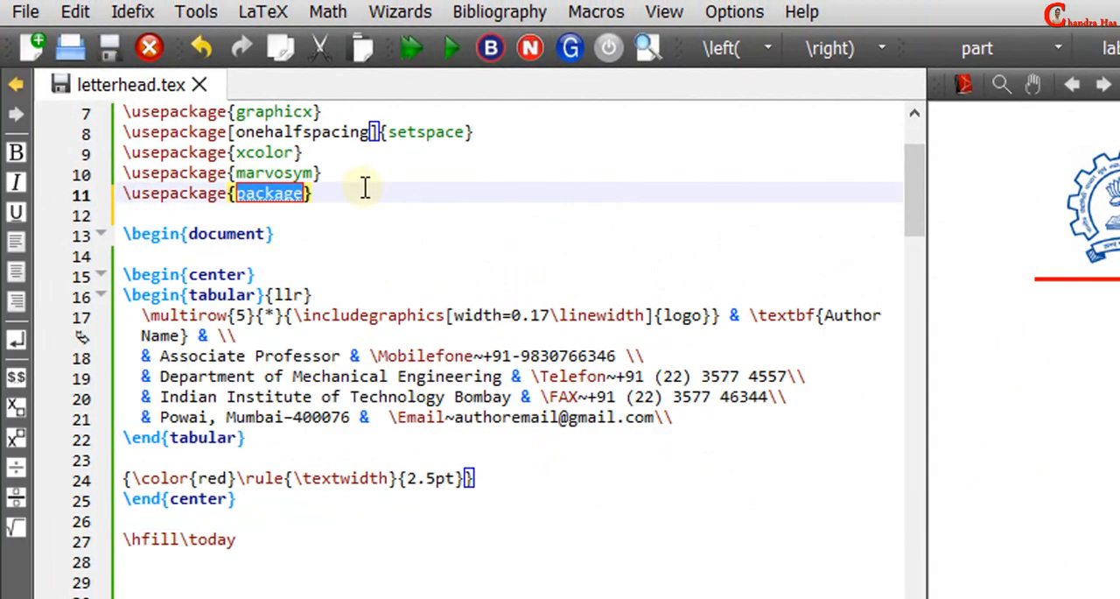
{"action": "type", "text": "datetime"}
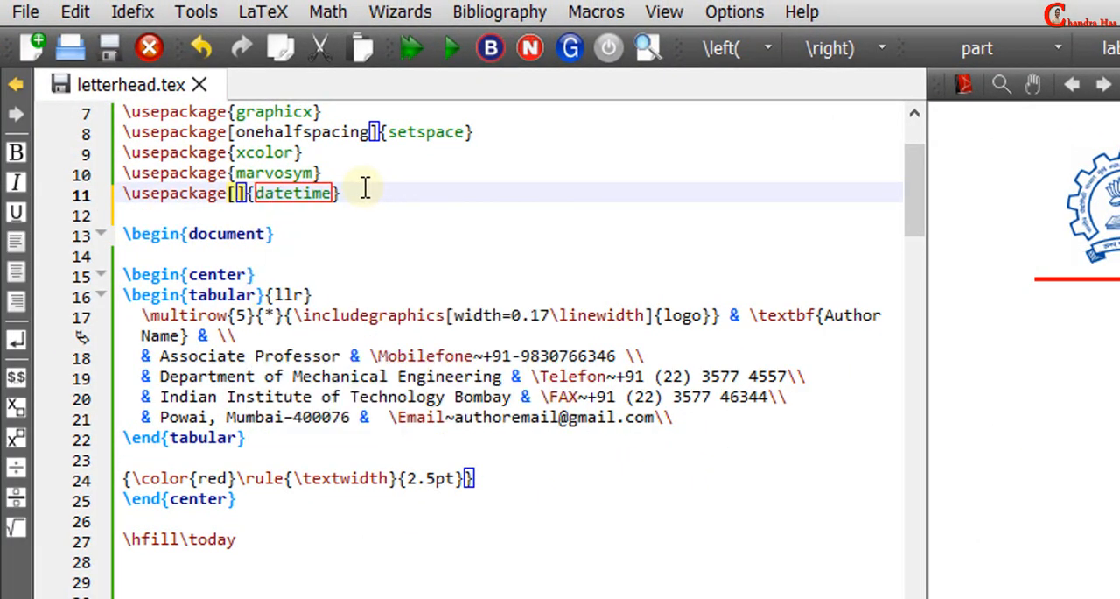
{"action": "type", "text": "ddmmyyyy"}
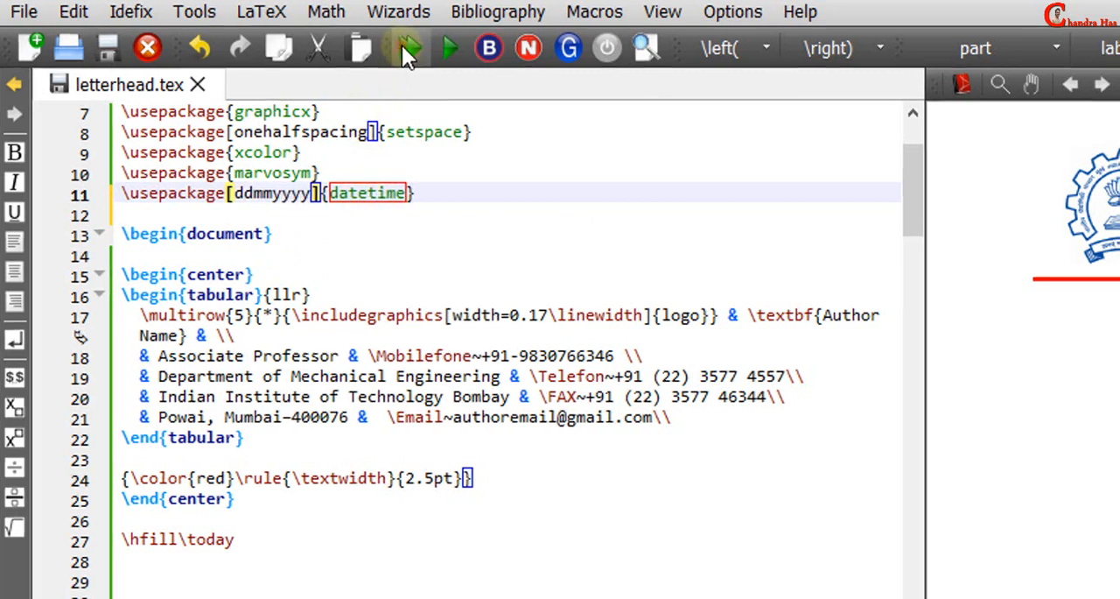
{"action": "left_click", "coordinate": [404, 48]}
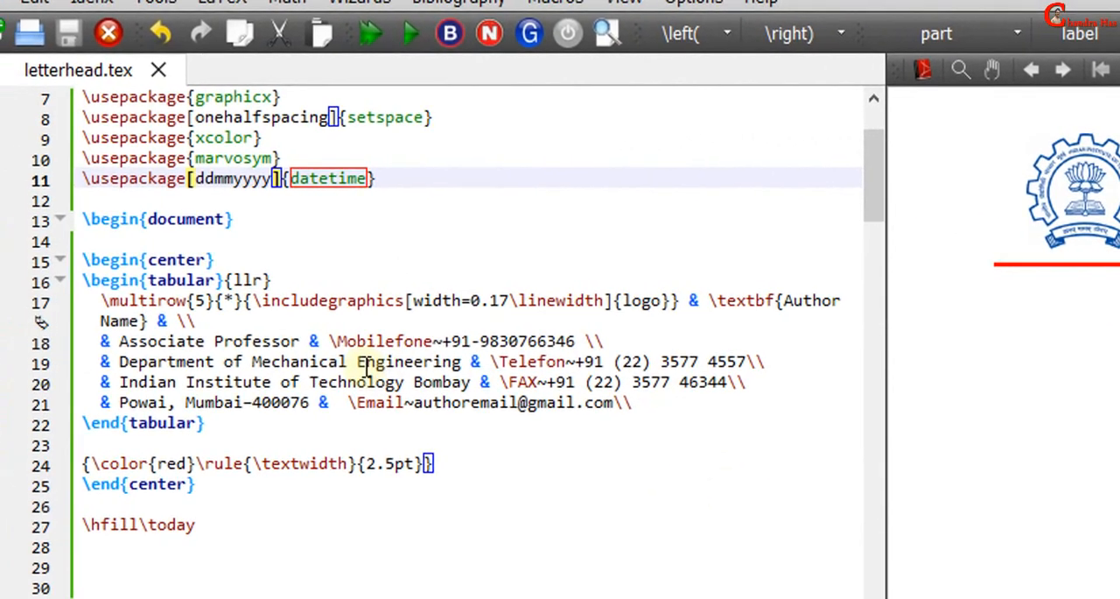
- Add a \vskip gap and 'Dear Prof.' greeting, then \vfill before a bottom closing table
{"action": "type", "text": "\\vskip5mm"}
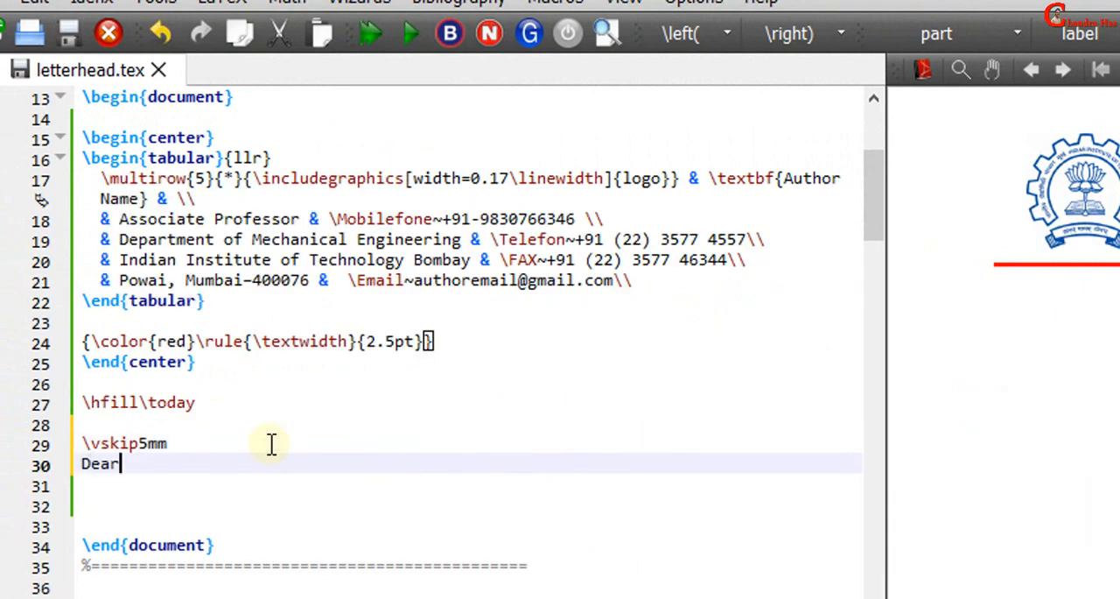
{"action": "type", "text": "Prof.\\\\"}
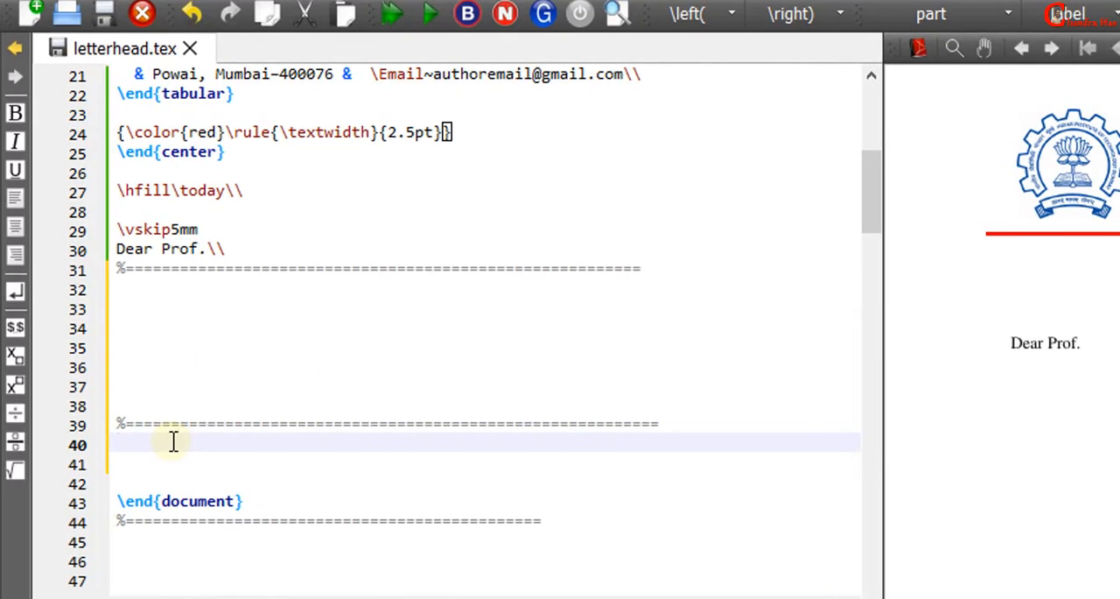
{"action": "type", "text": "\\vfill"}
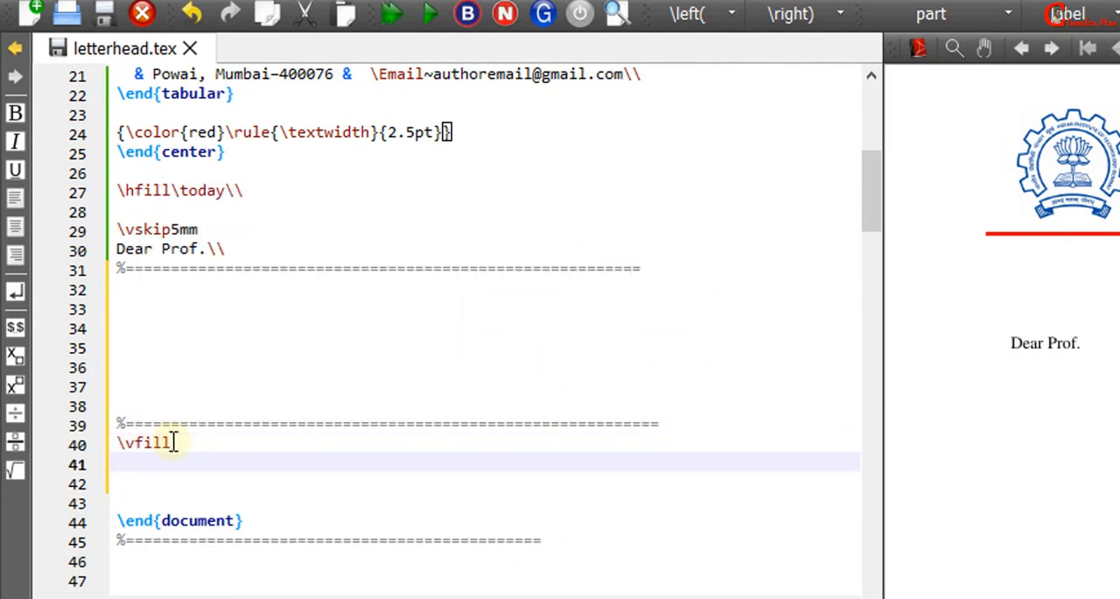
{"action": "type", "text": "\\begin{tabular}{c"}
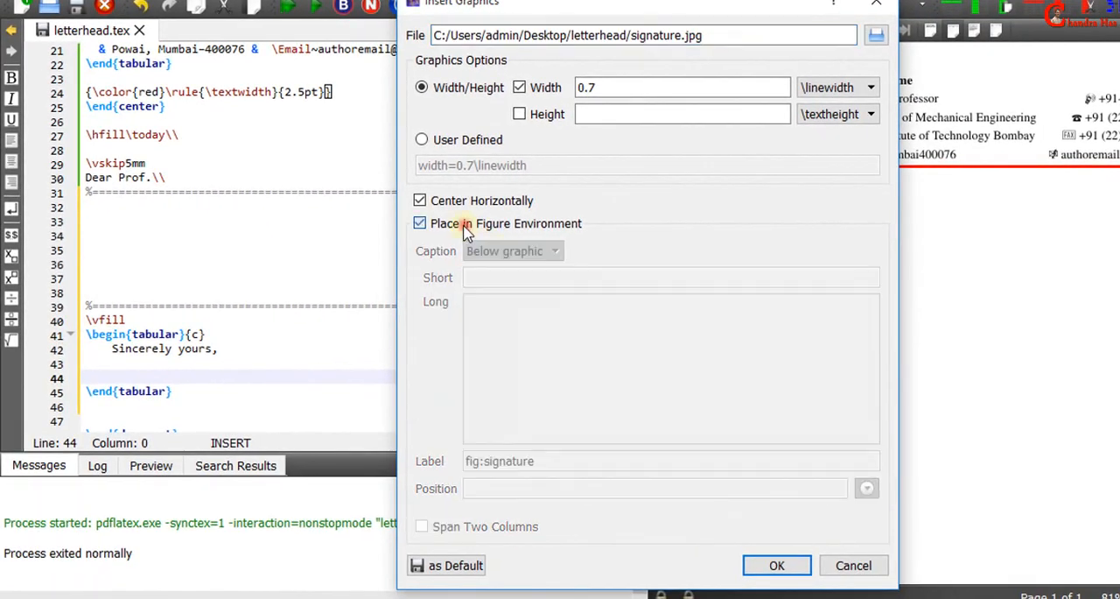
- Insert signature.jpg without a figure environment and push the closing block down with \vfill
{"action": "left_click", "coordinate": [777, 563]}
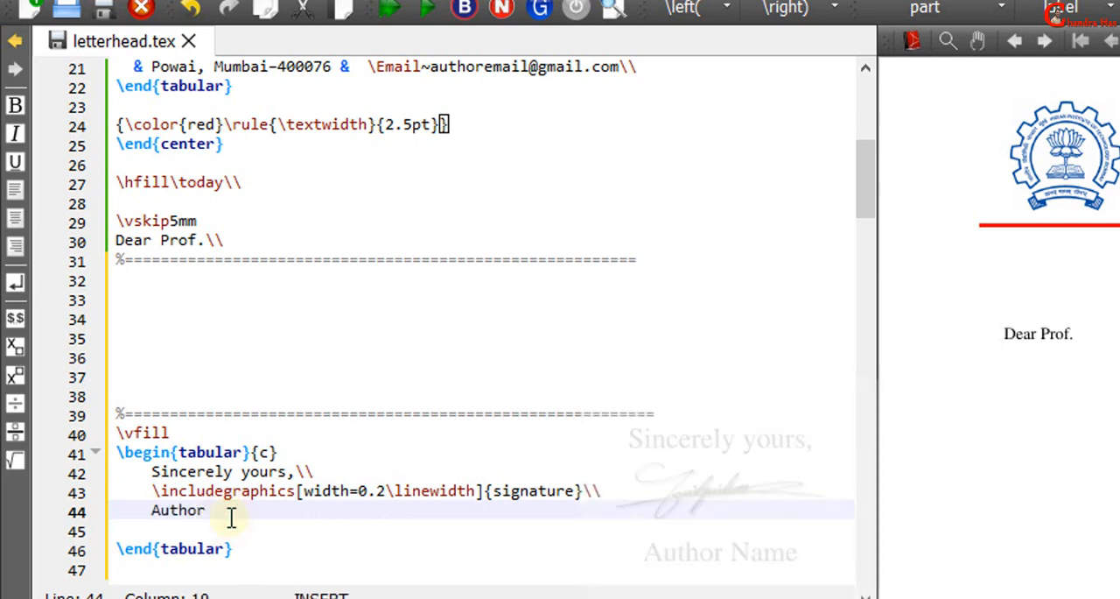
{"action": "type", "text": "\\vf"}
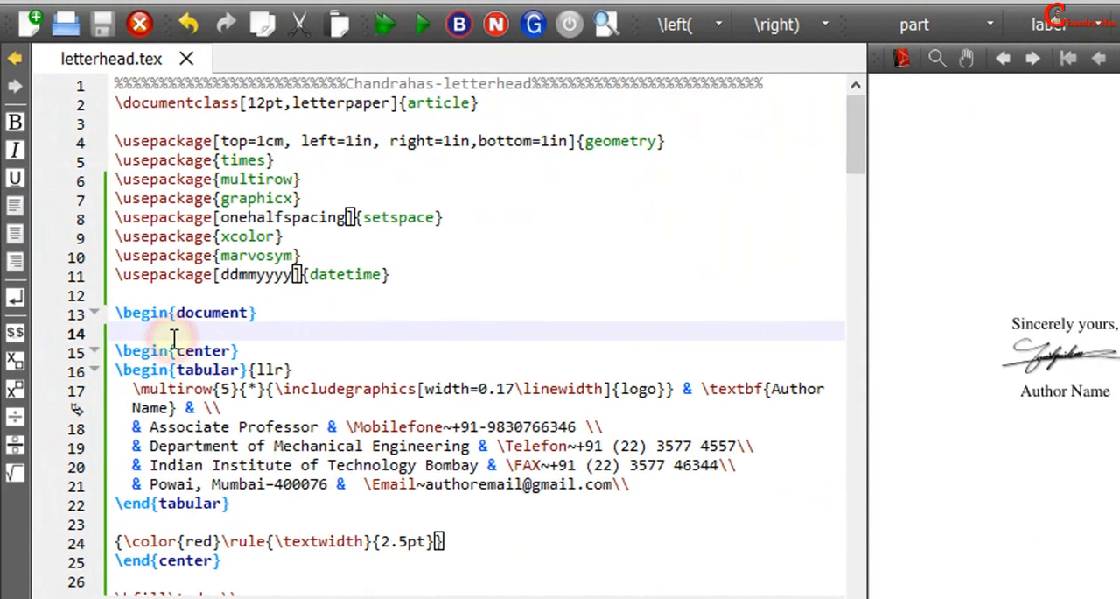
- Add \pagestyle{empty} after \begin{document} via autocomplete
{"action": "type", "text": "\\pagest"}
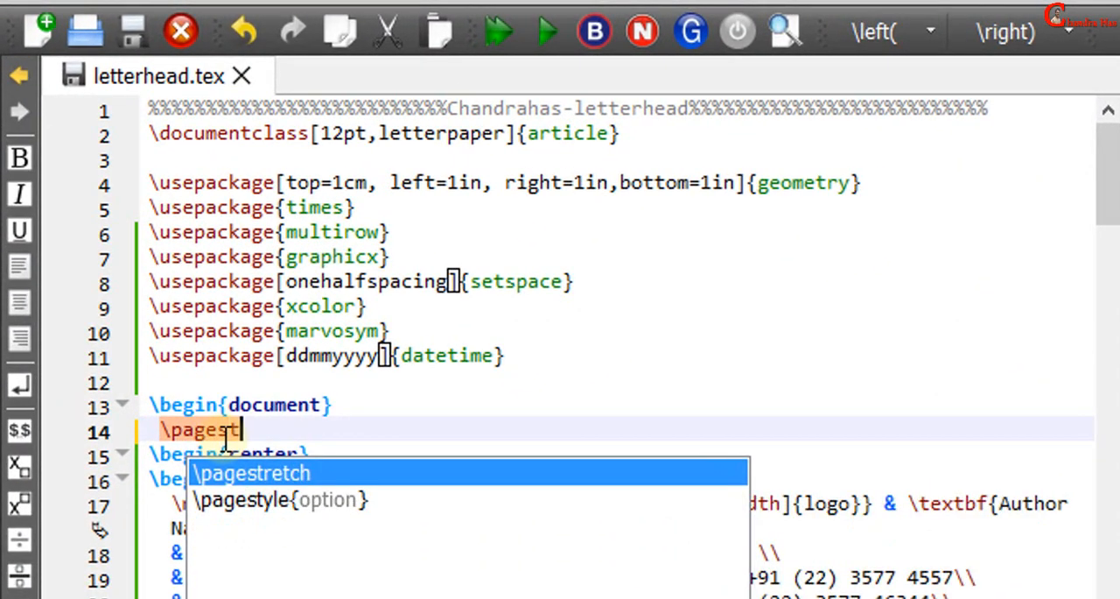
{"action": "left_click", "coordinate": [252, 498]}
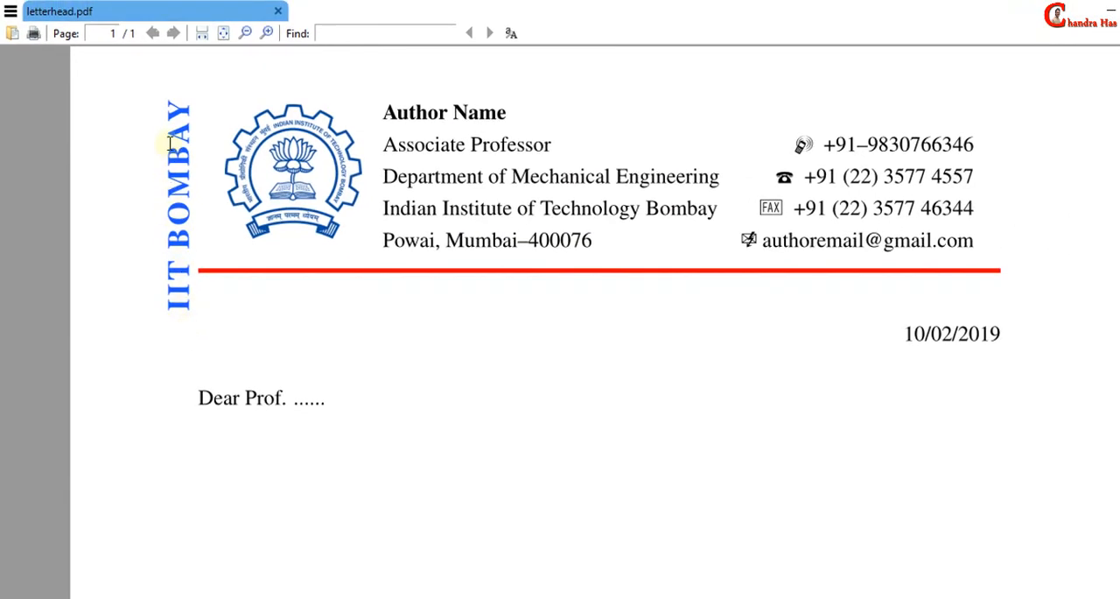
{"action": "mouse_move", "coordinate": [168, 235]}
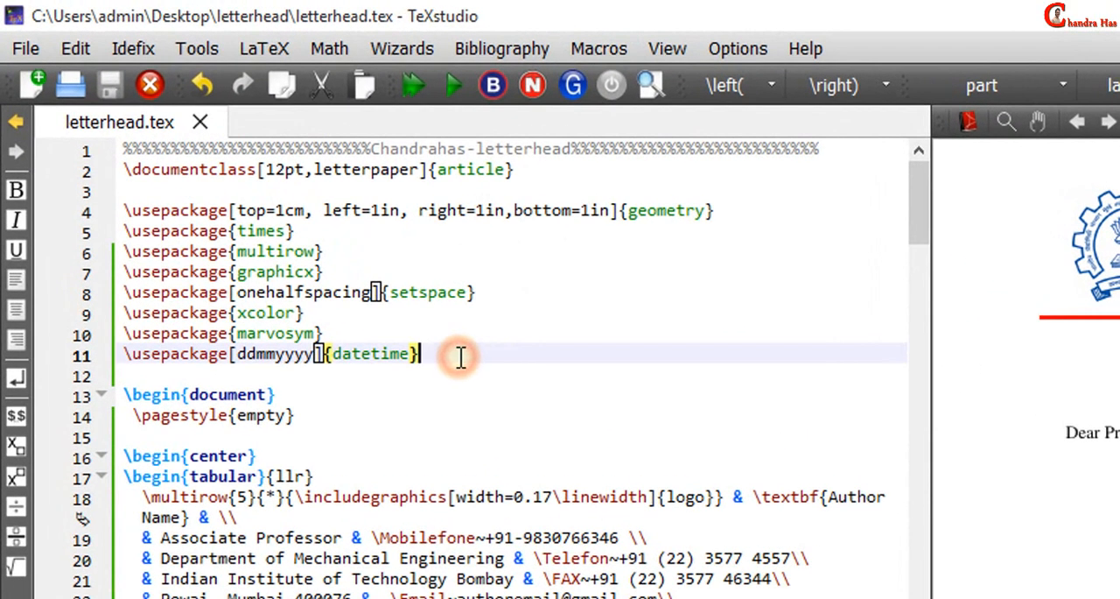
- Load the textpos package in the preamble and move down past the header
{"action": "type", "text": "\\usepackage{package}"}
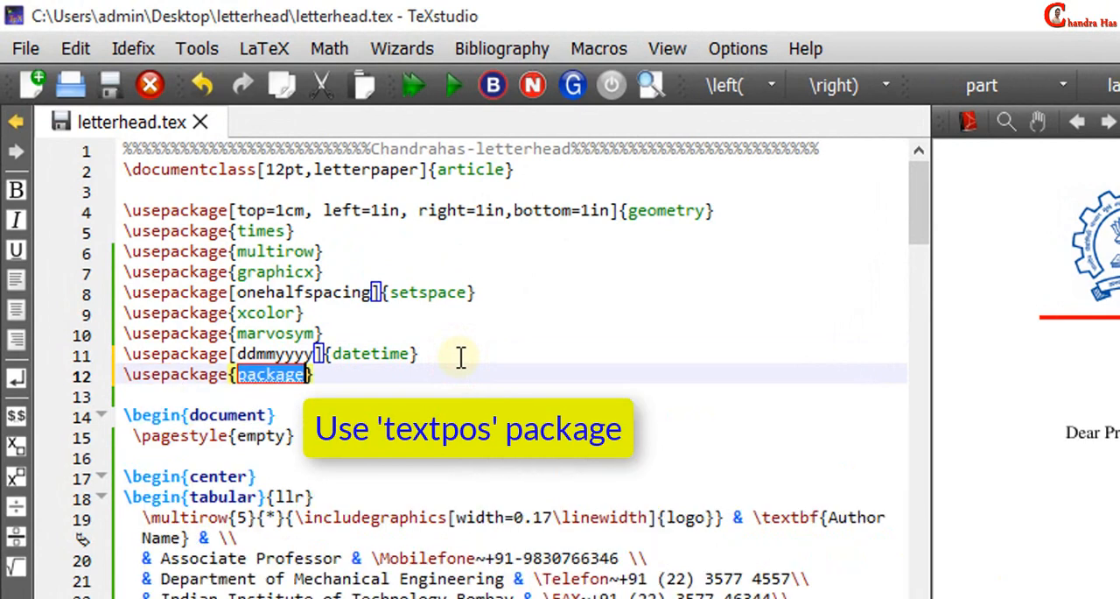
{"action": "type", "text": "textpos"}
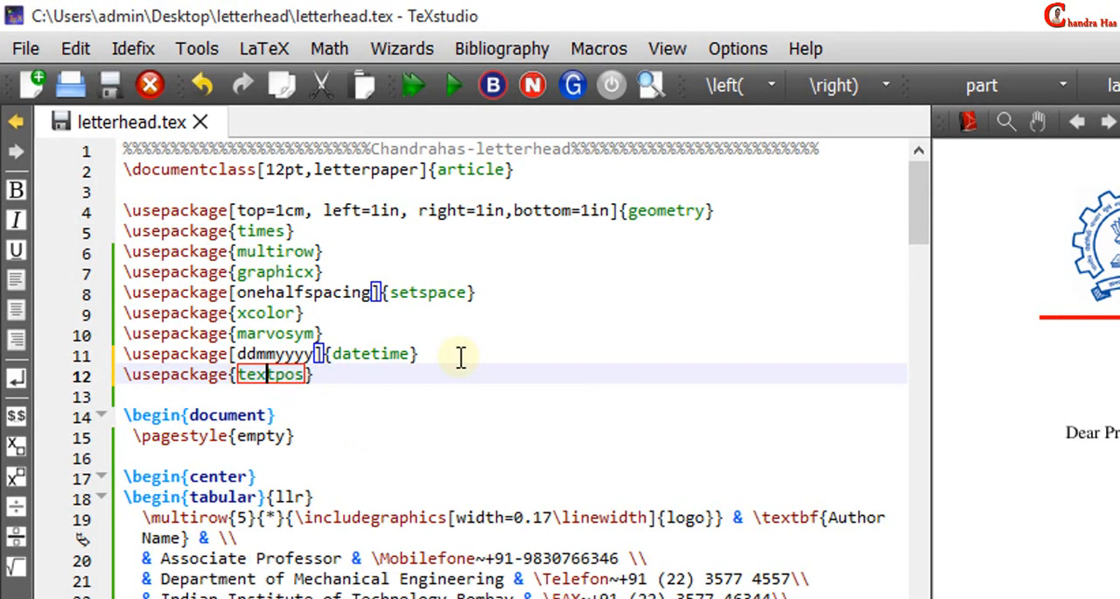
{"action": "scroll", "scroll_direction": "down", "scroll_amount": 3}
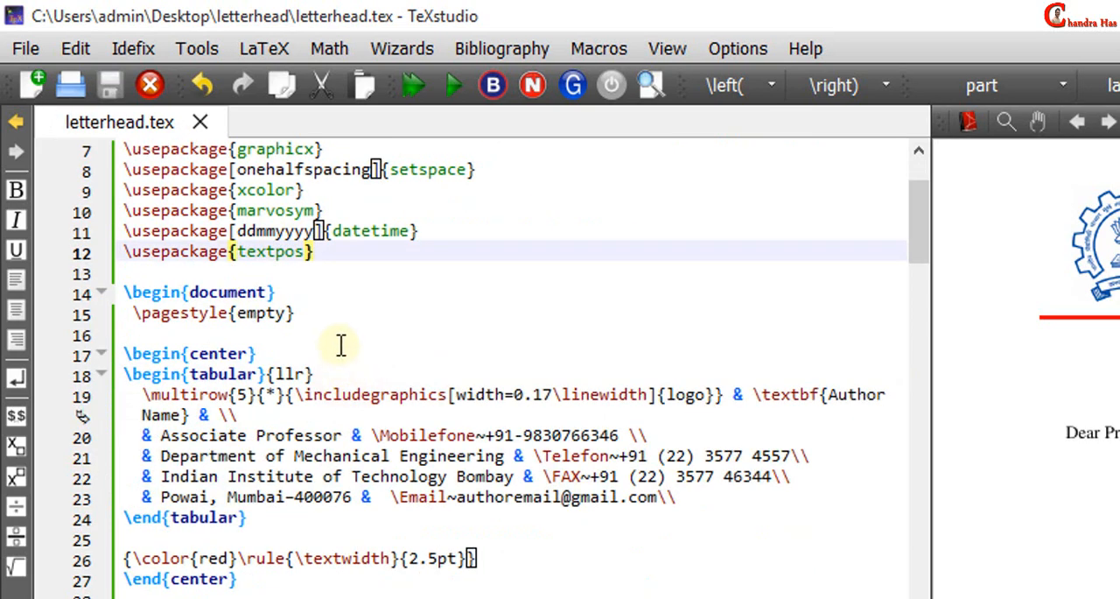
{"action": "scroll", "scroll_direction": "down", "scroll_amount": 3}
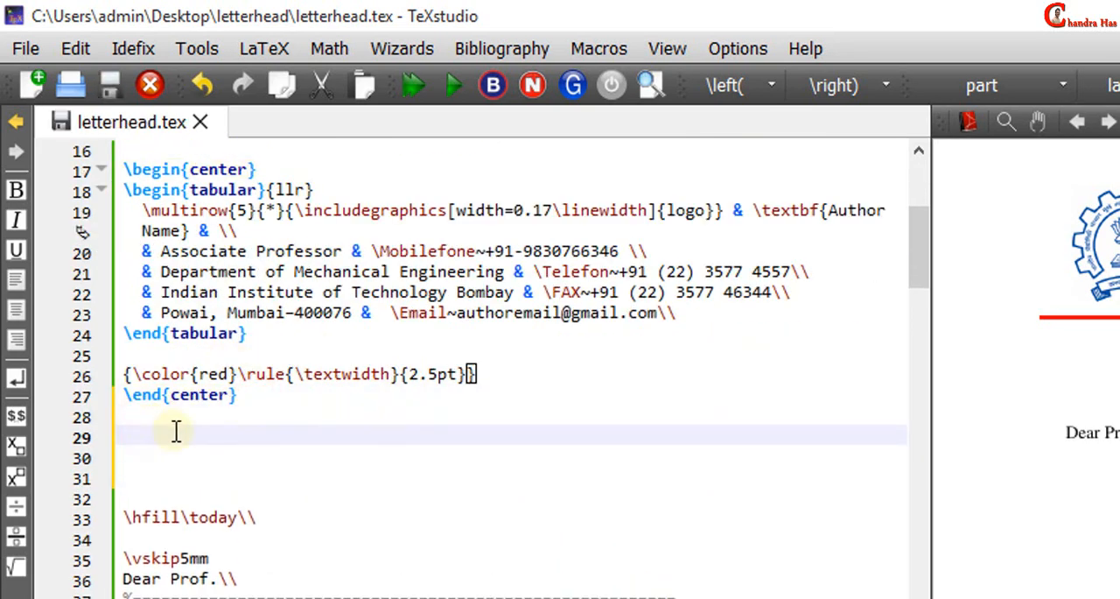
- Add a textblock environment holding \rotatebox{90}{IIT BOMBAY}
{"action": "type", "text": "\\begin{textblock"}
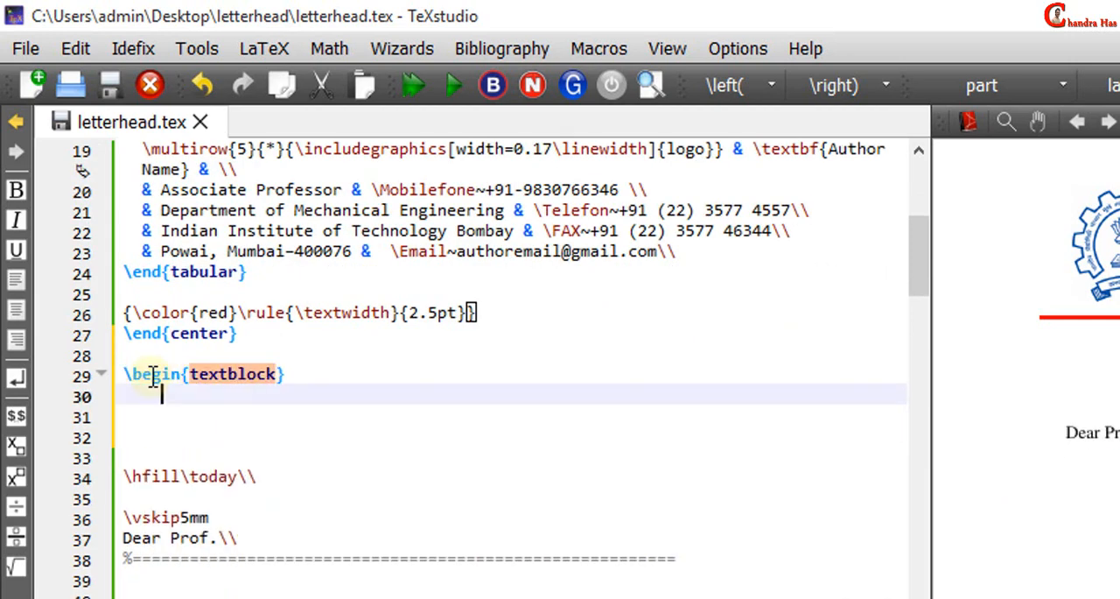
{"action": "type", "text": "\\end{textblock"}
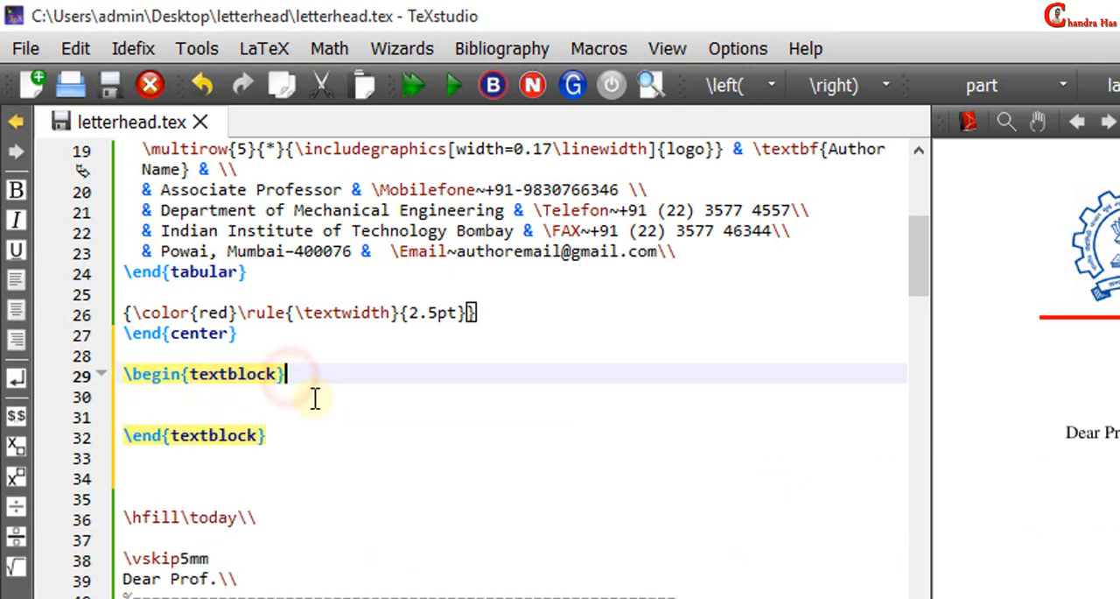
{"action": "type", "text": "{}("}
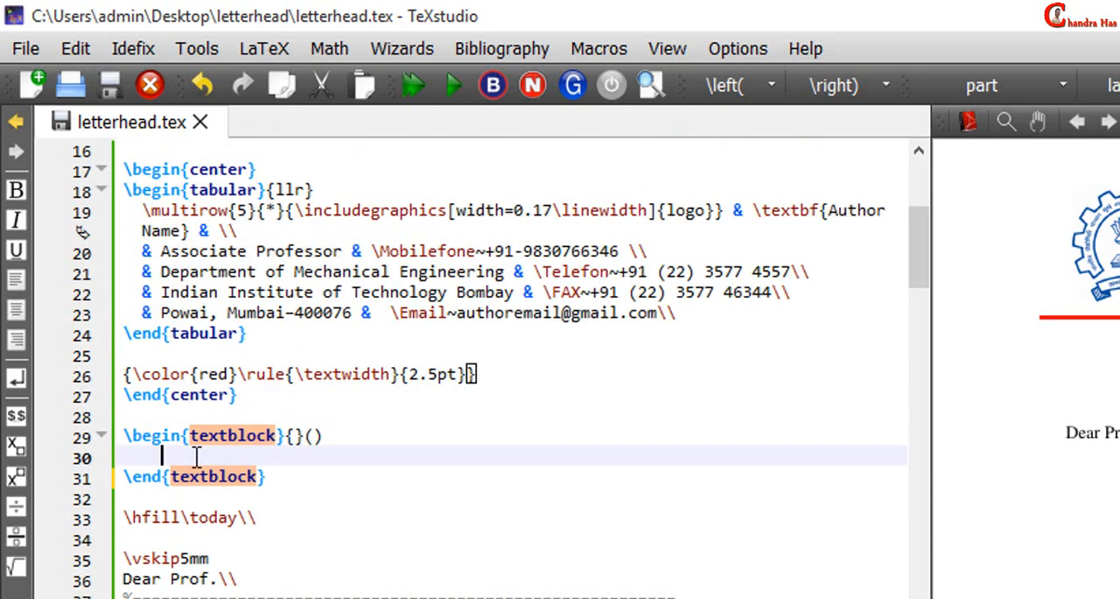
{"action": "type", "text": "IIT B"}
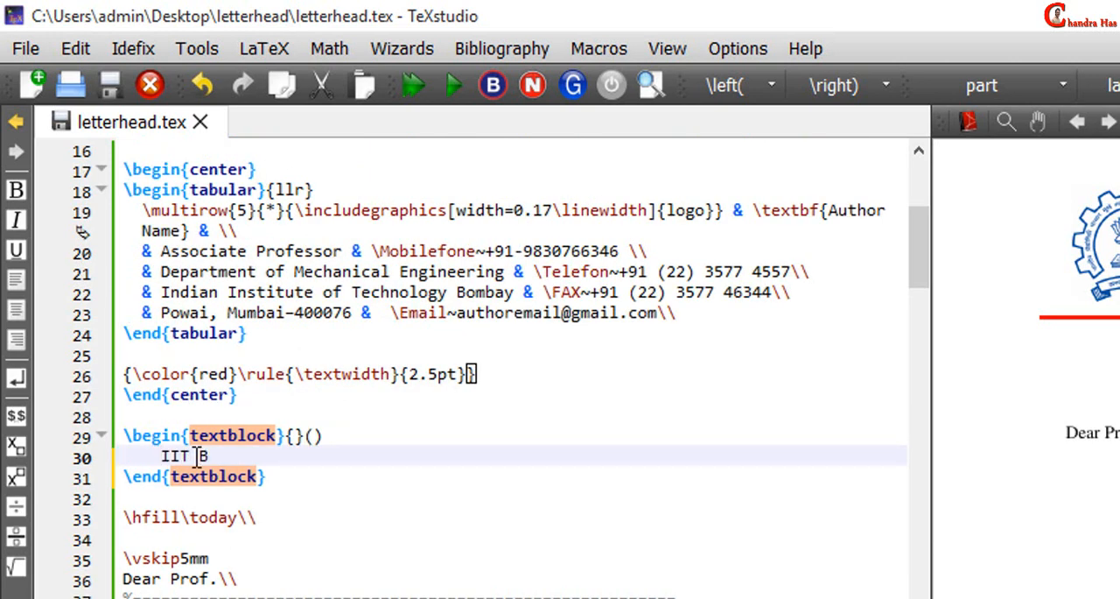
{"action": "type", "text": "OMBAY"}
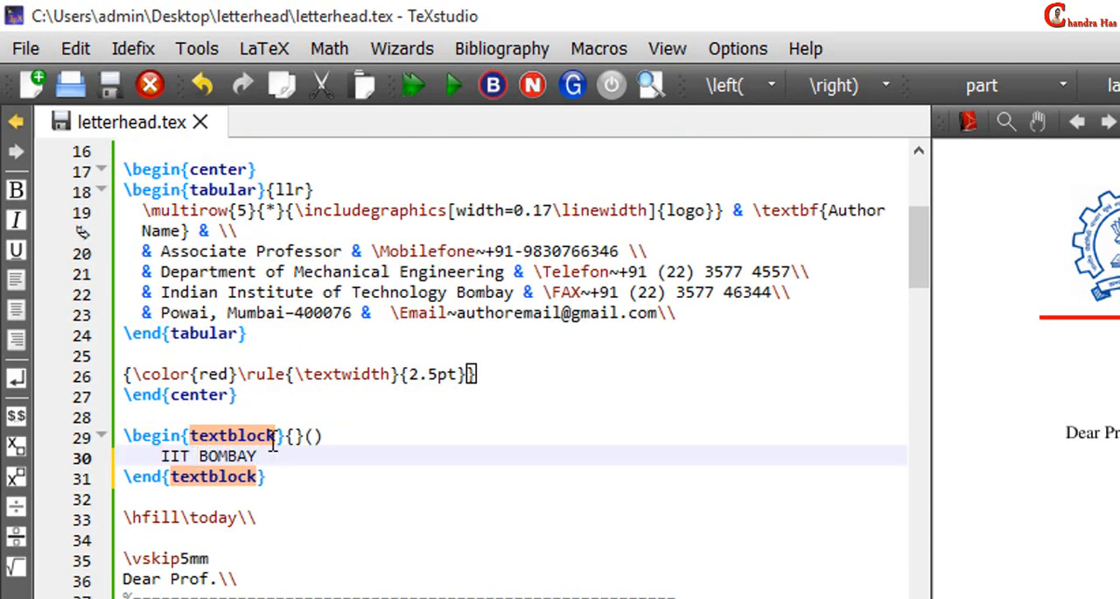
- Give the textblock width 2 and position (-1,-1)
{"action": "type", "text": "2"}
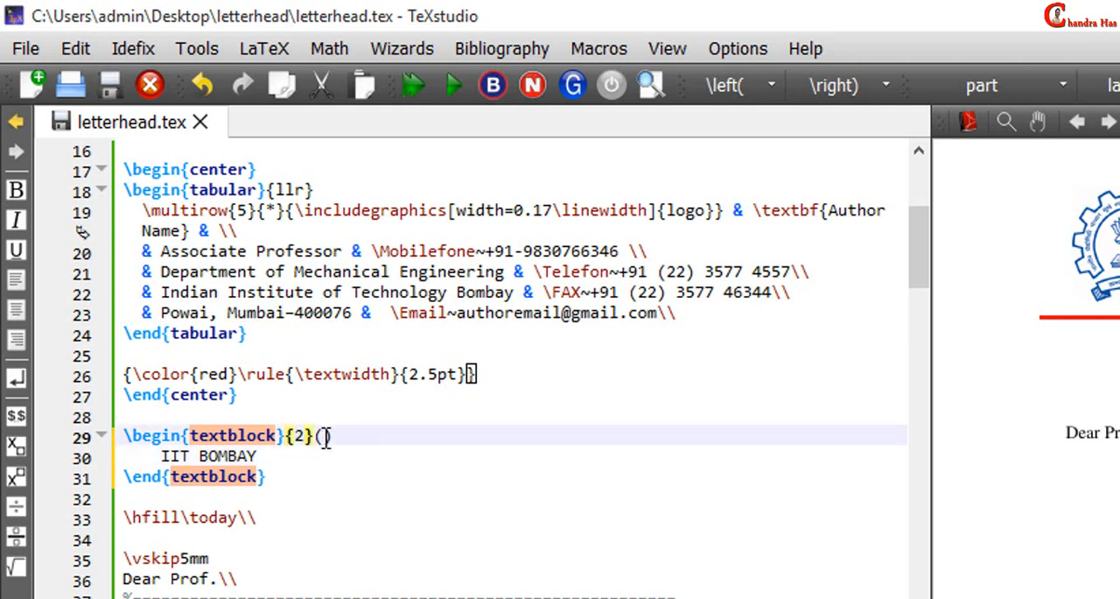
{"action": "type", "text": ")"}
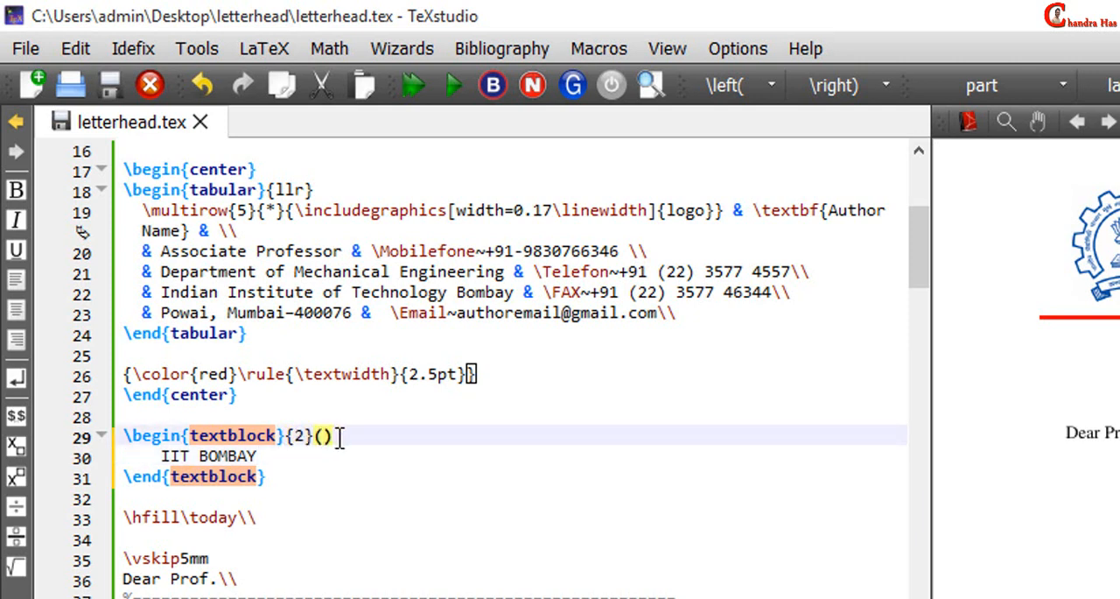
{"action": "type", "text": "-1,-1"}
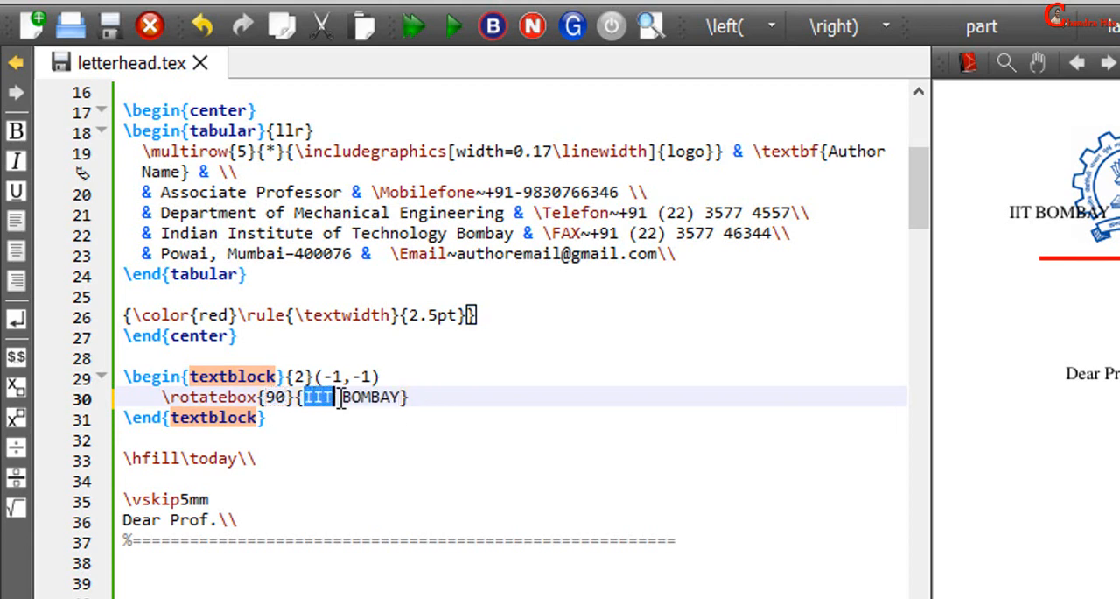
- Make the IIT BOMBAY label bold and \color{blue!90}, and start enlarging it with \Large
{"action": "left_click_drag", "start_coordinate": [306, 395], "coordinate": [403, 395]}
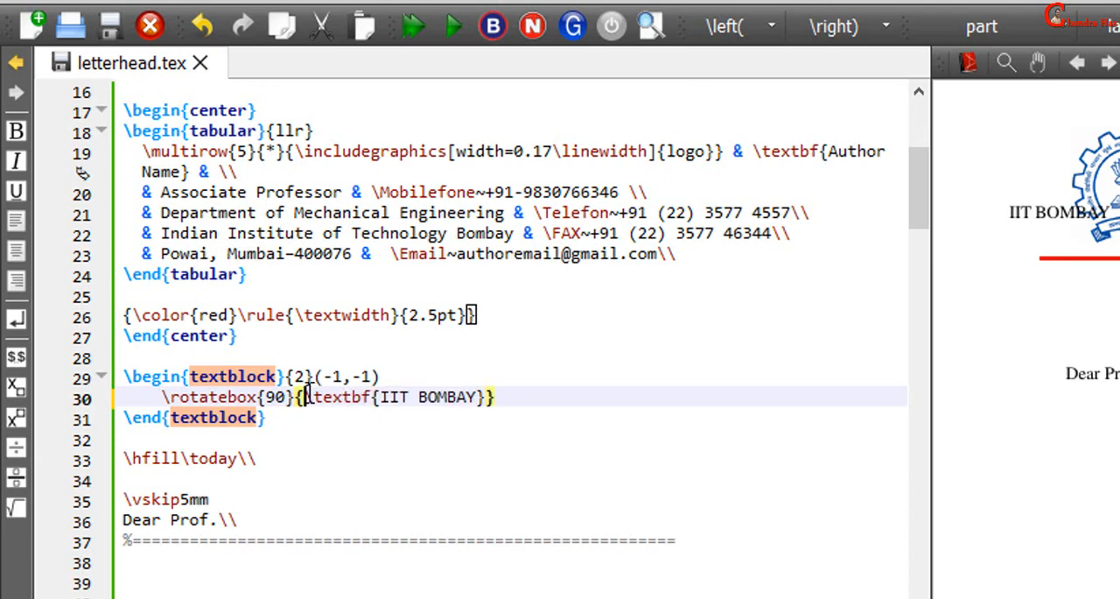
{"action": "type", "text": "\\color{blue"}
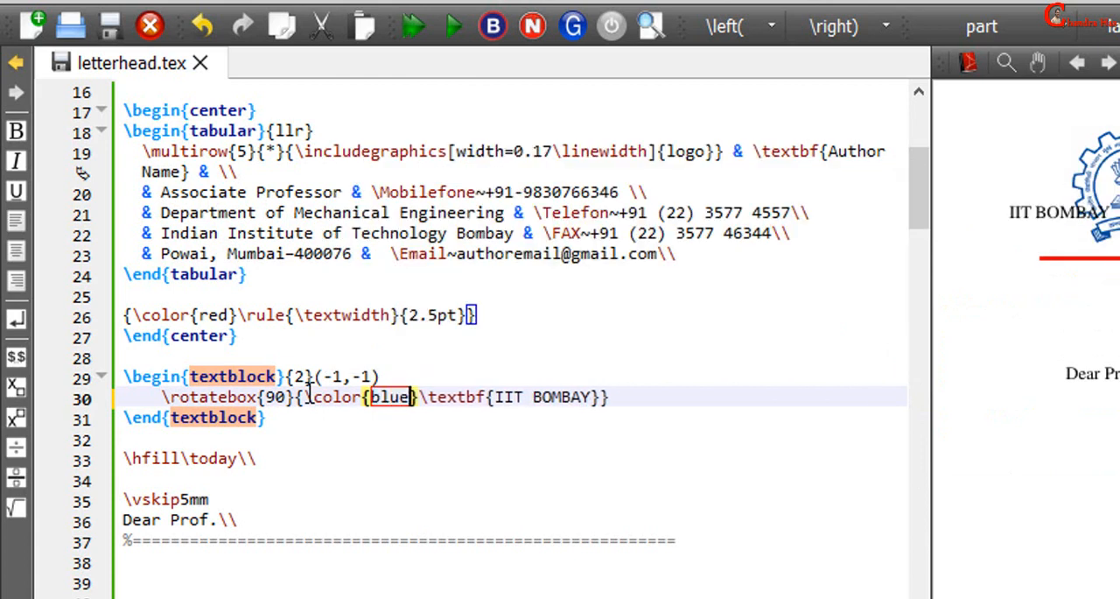
{"action": "type", "text": "90"}
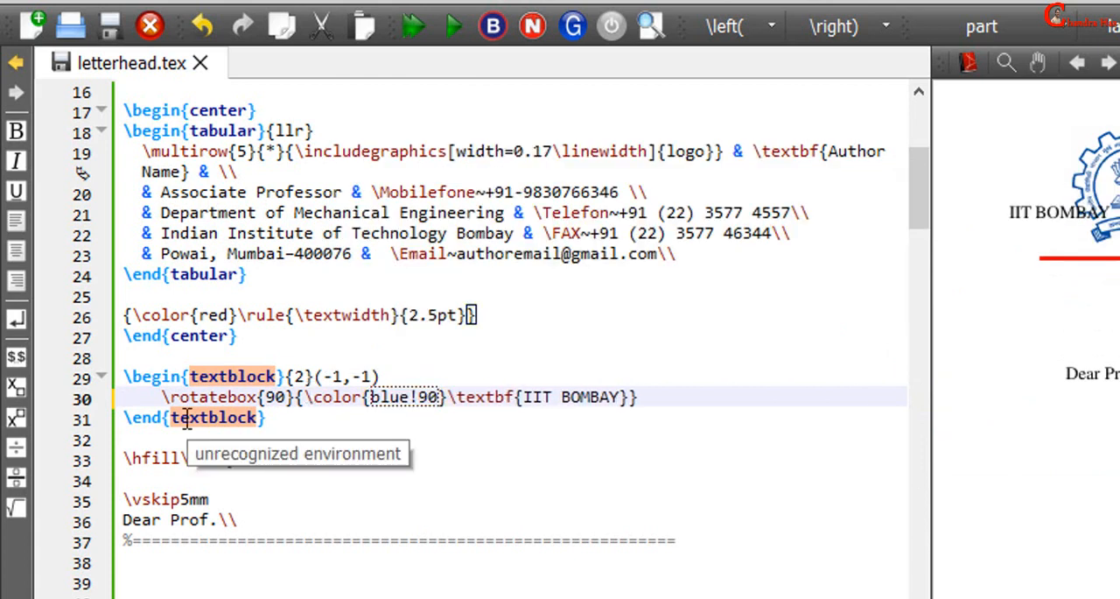
{"action": "type", "text": "\\Large"}
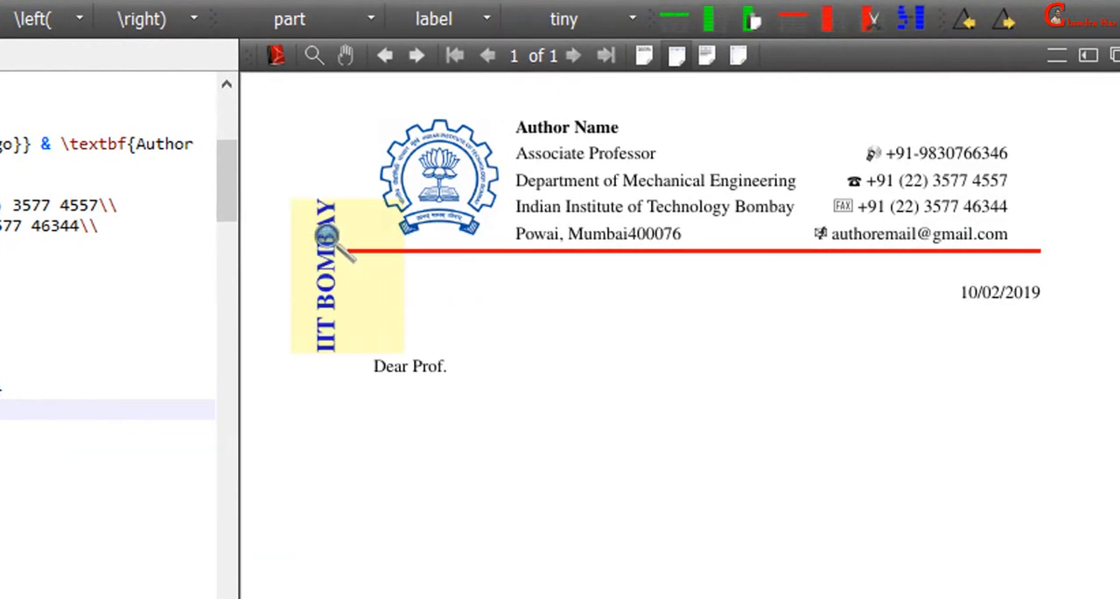
{"action": "mouse_move", "coordinate": [210, 235]}
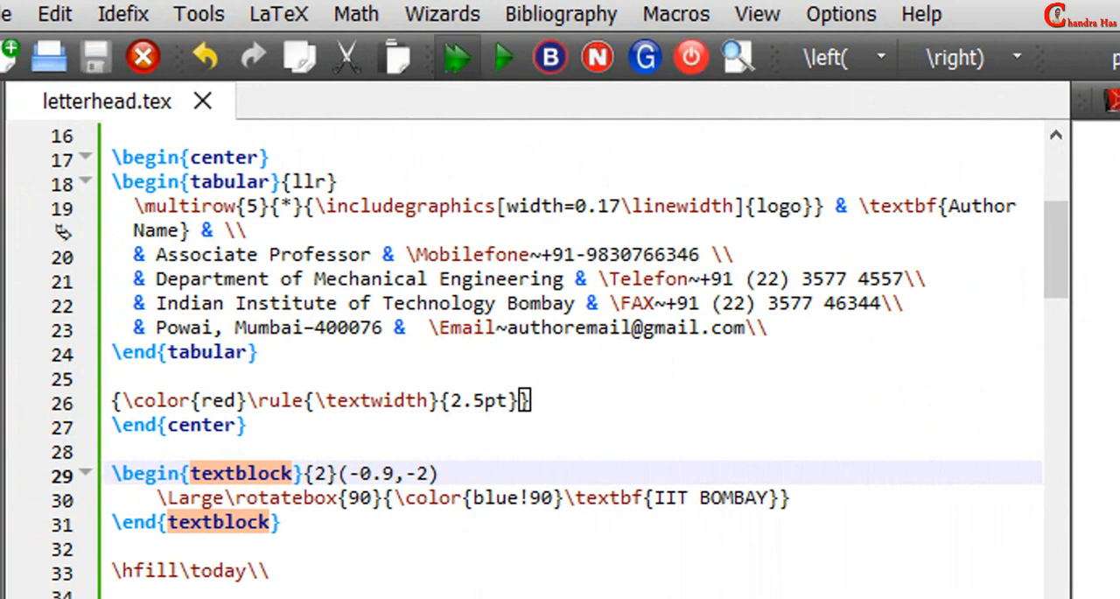
- Compile and view the letterhead with the Large label at (-0.9,-2)
{"action": "left_click", "coordinate": [459, 56]}
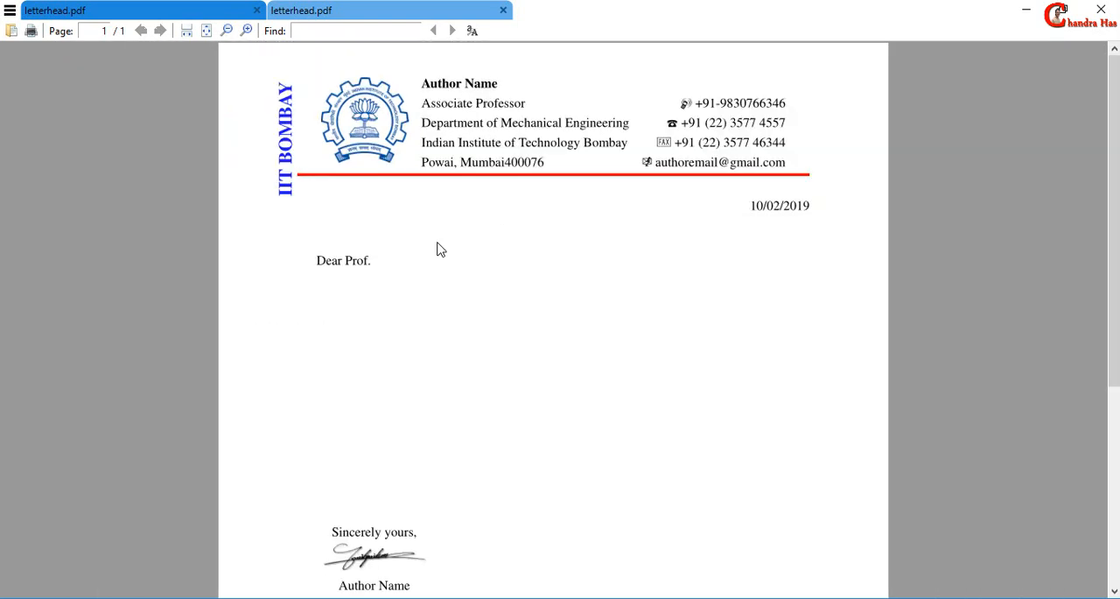
{"action": "scroll", "scroll_direction": "down", "scroll_amount": 3}
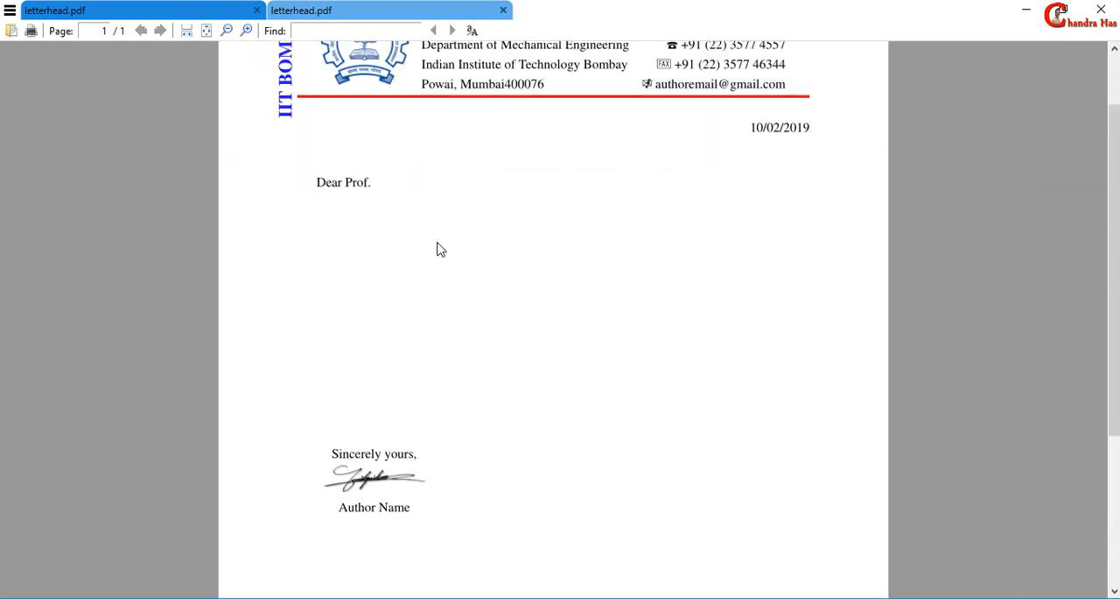